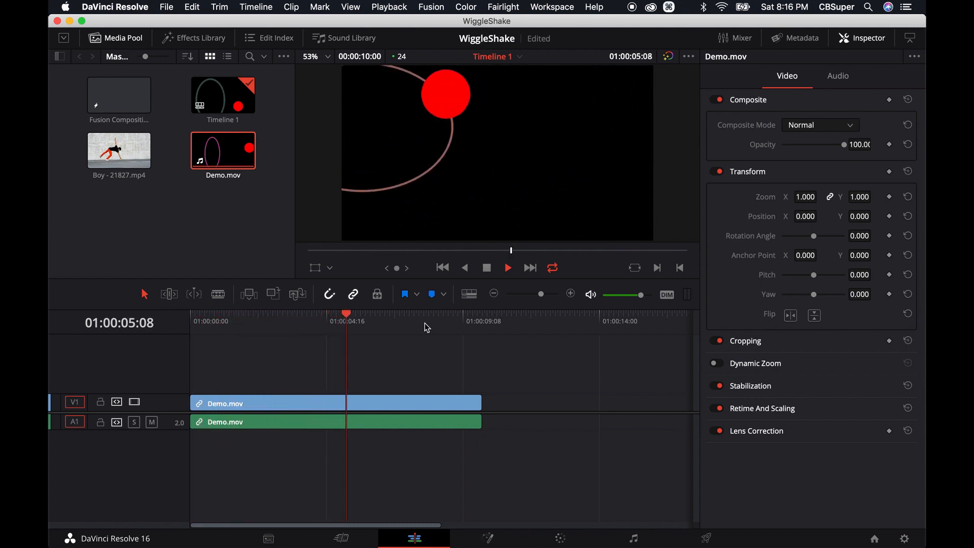
# Step: Place a Fusion Composition clip on V1 after Demo.mov
pyautogui.click(425, 313)
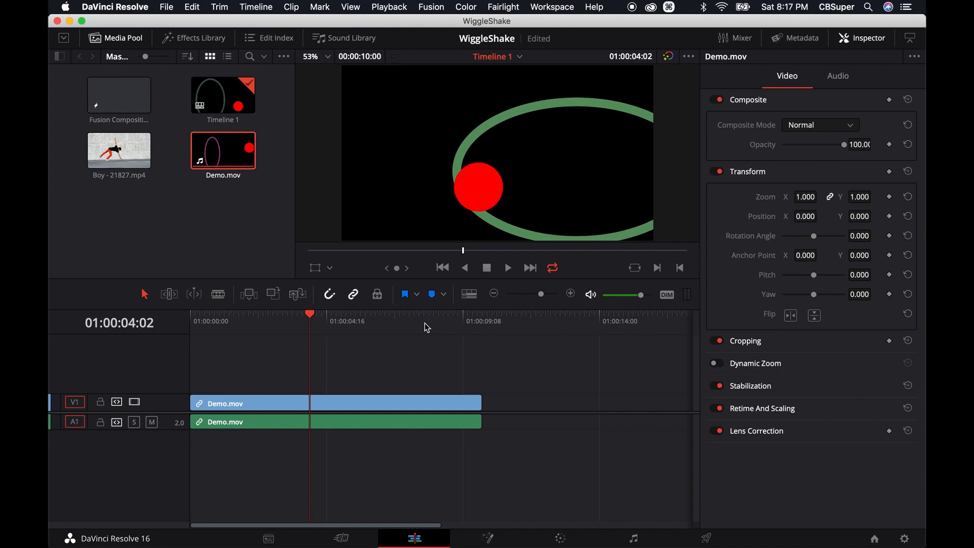
pyautogui.moveTo(375, 355)
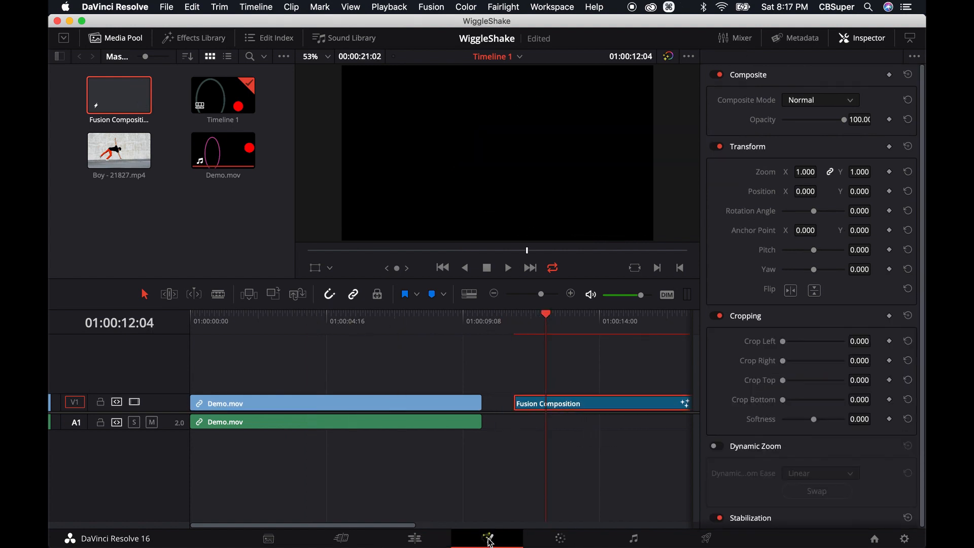
# Step: In Fusion, build a pure red Background1 masked by Ellipse1 to form a red circle
pyautogui.click(487, 537)
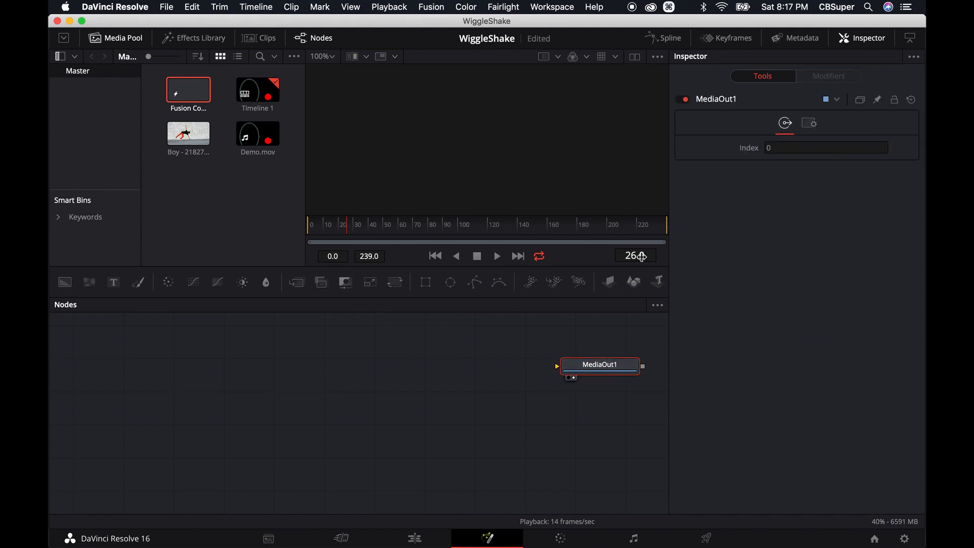
pyautogui.click(233, 421)
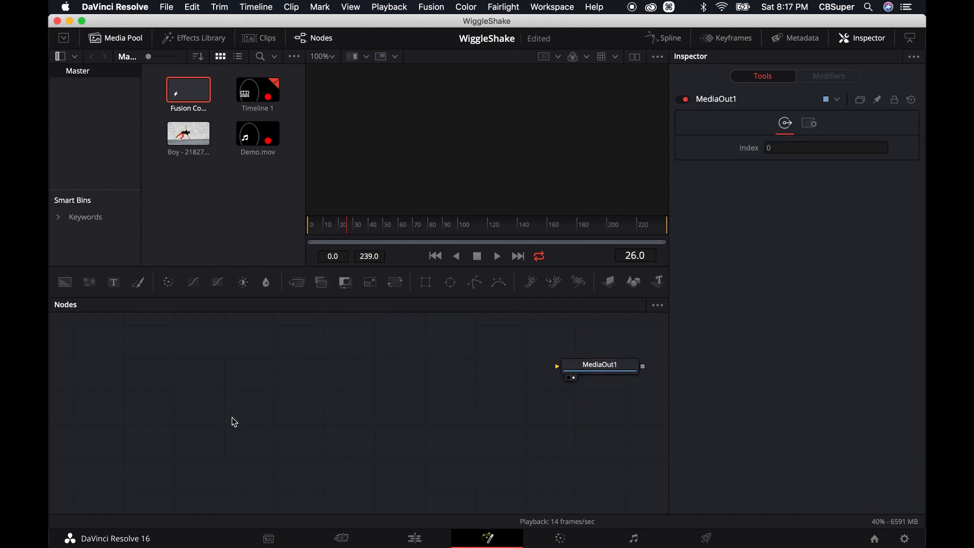
pyautogui.click(64, 281)
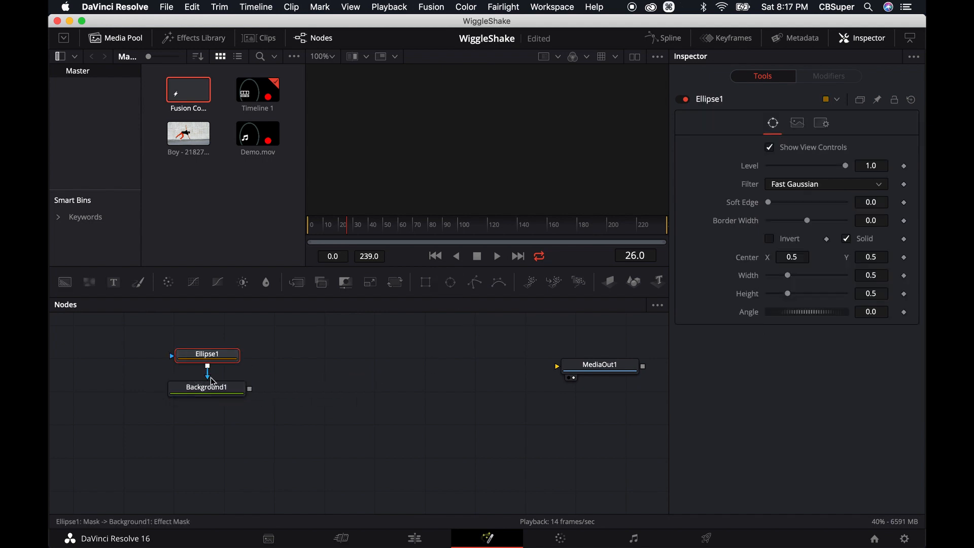
pyautogui.click(206, 386)
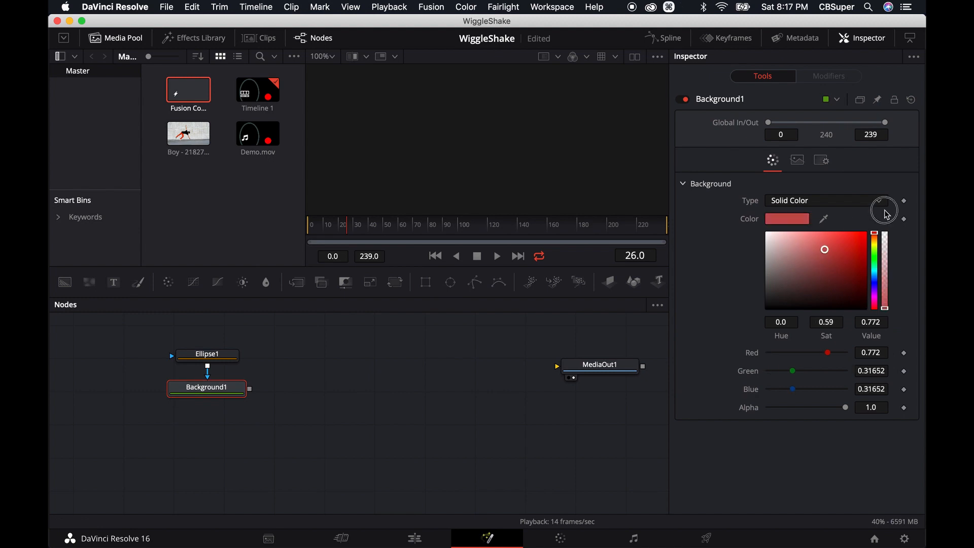
pyautogui.click(864, 233)
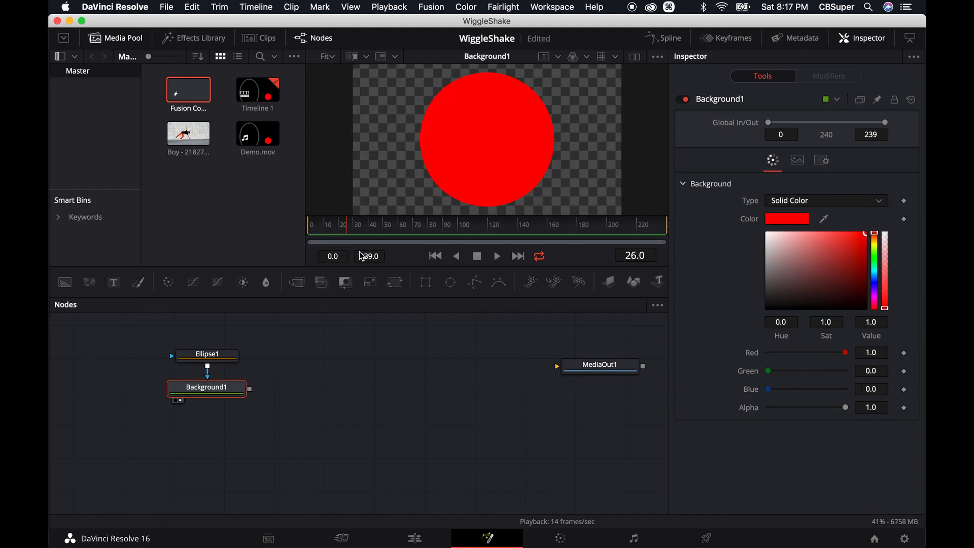
pyautogui.click(206, 353)
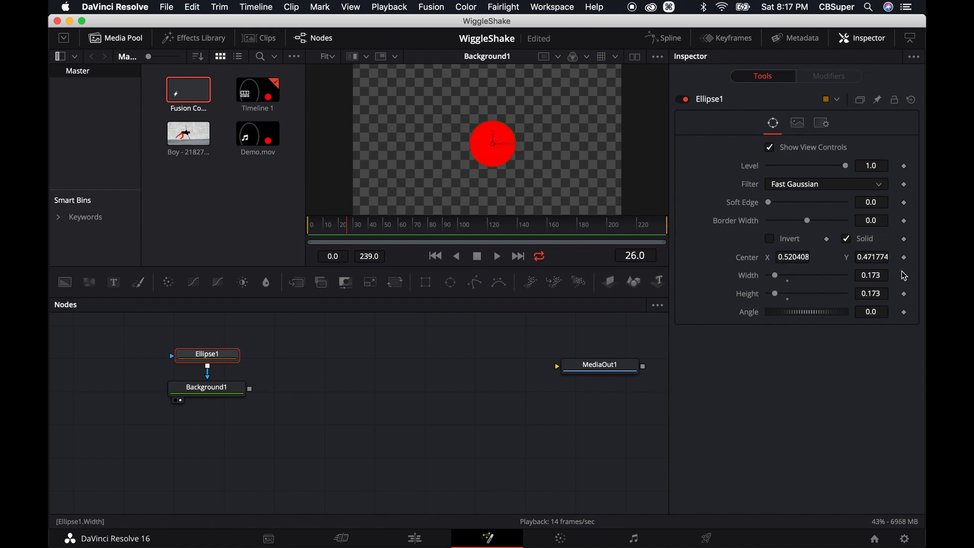
pyautogui.moveTo(336, 234)
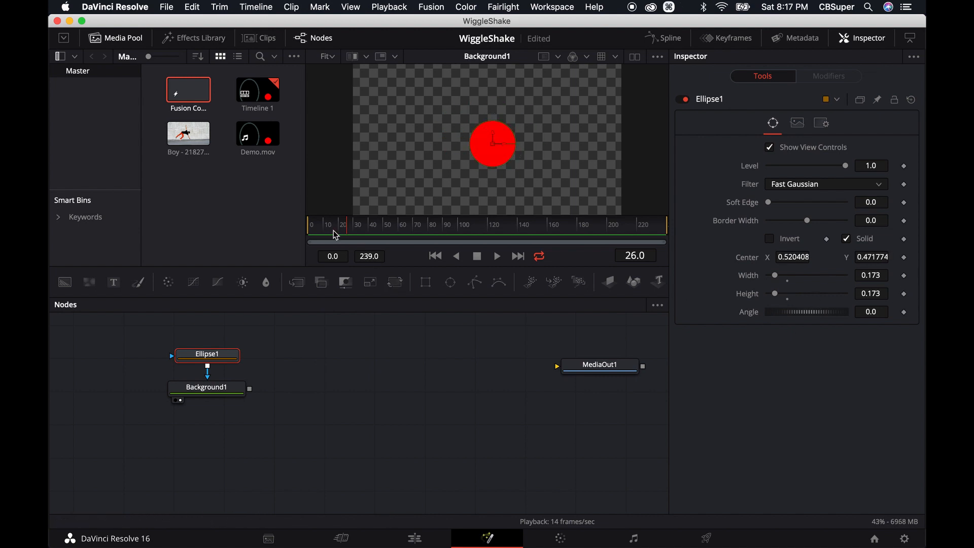
pyautogui.moveTo(463, 223)
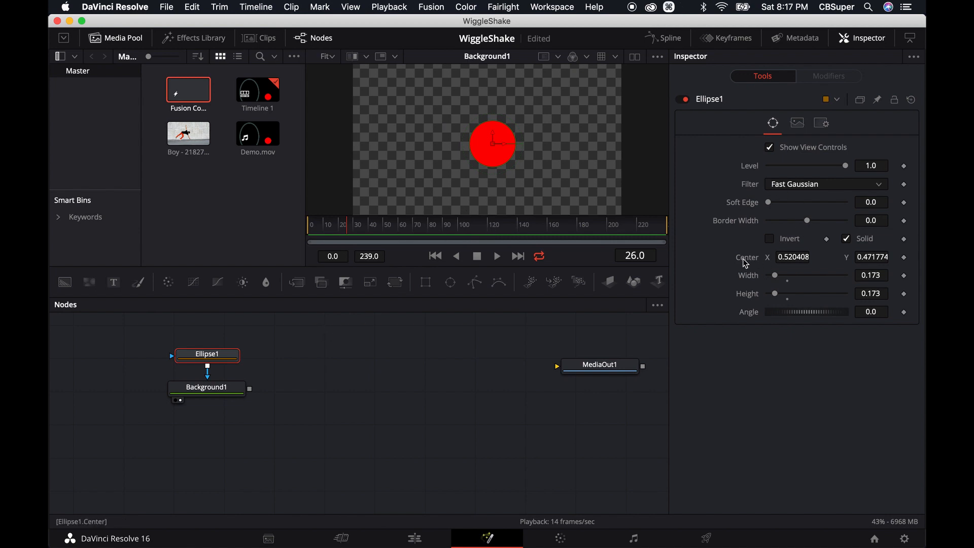
# Step: Drive Ellipse1's Center with a Shake modifier and play back the jittering circle
pyautogui.rightClick(746, 257)
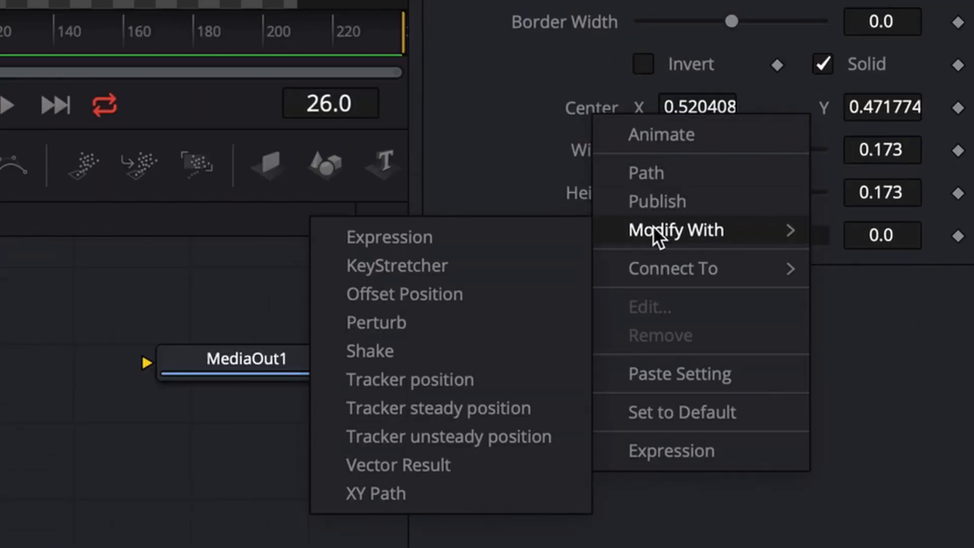
pyautogui.moveTo(369, 350)
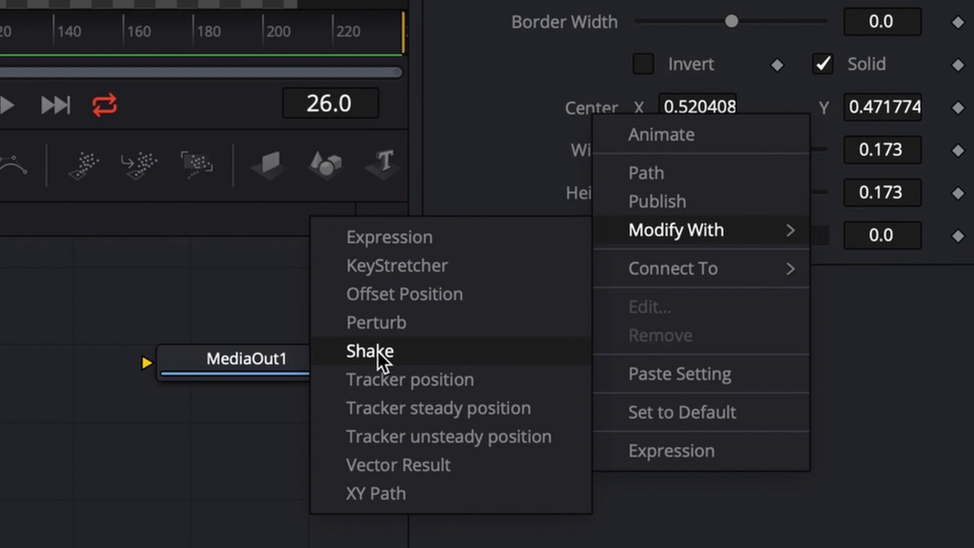
pyautogui.click(368, 351)
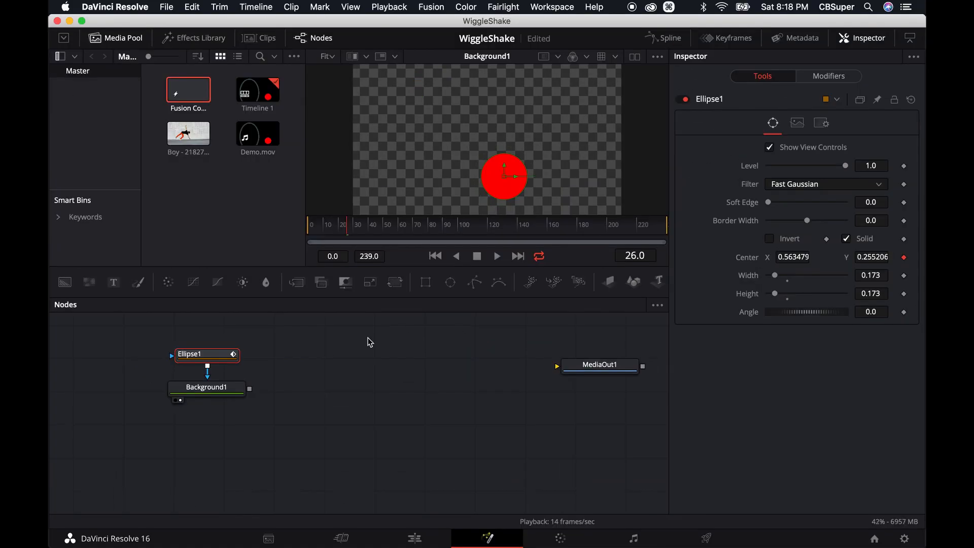
pyautogui.click(496, 256)
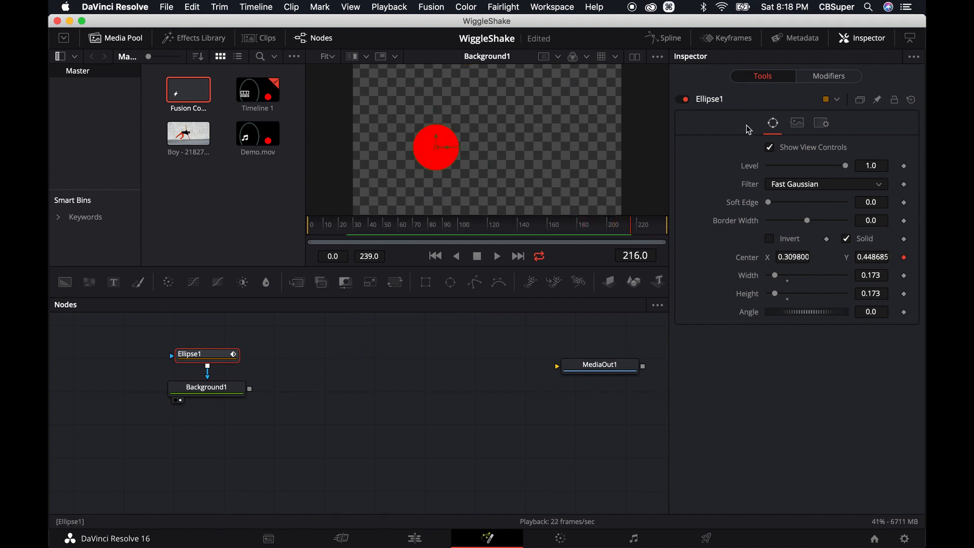
# Step: Set the Shake to Smoothness 0.001 with Minimum 0.504 and Maximum 0.567
pyautogui.click(828, 76)
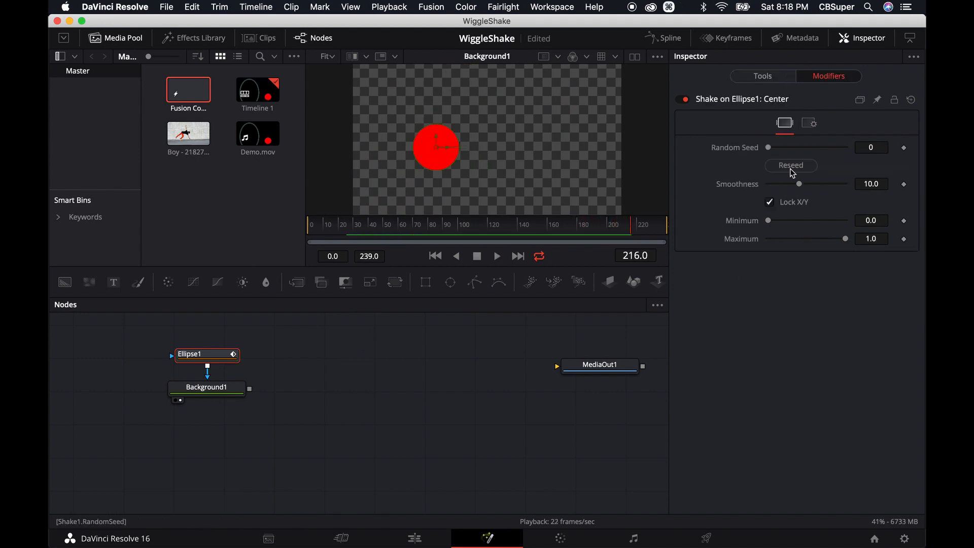
pyautogui.moveTo(755, 143)
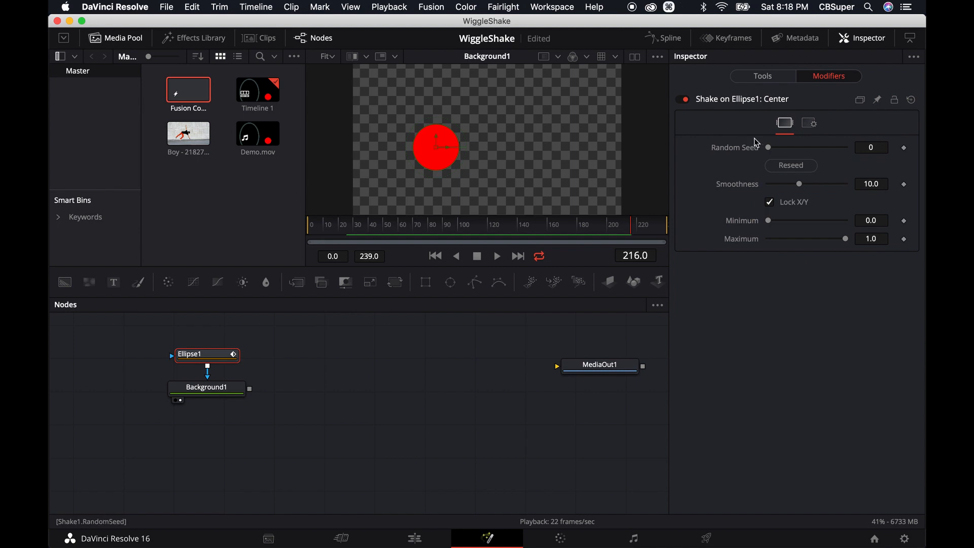
pyautogui.click(790, 166)
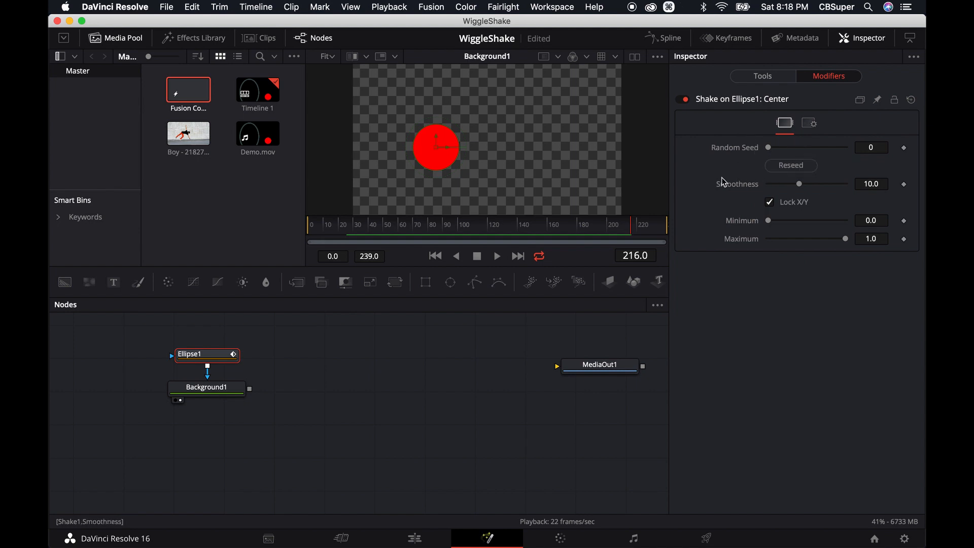
pyautogui.moveTo(750, 191)
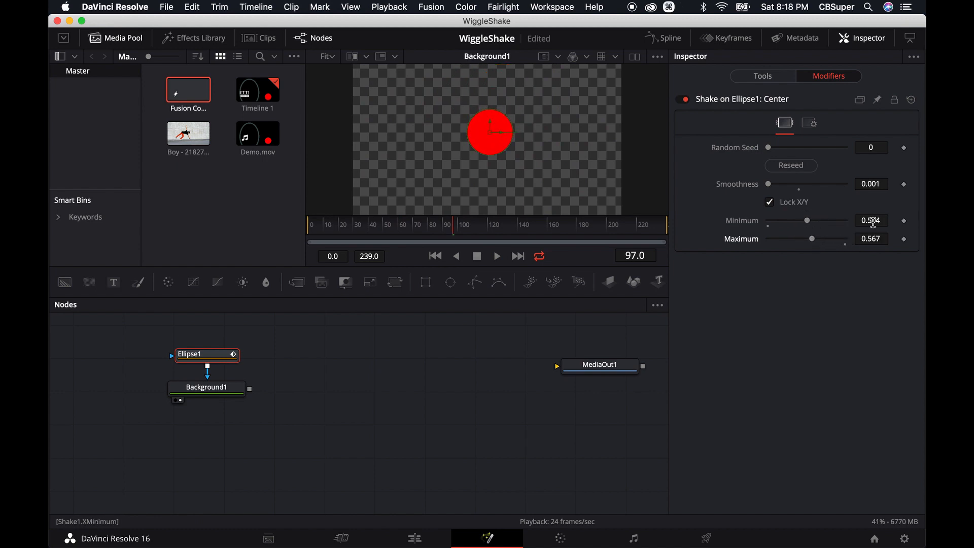
pyautogui.click(495, 256)
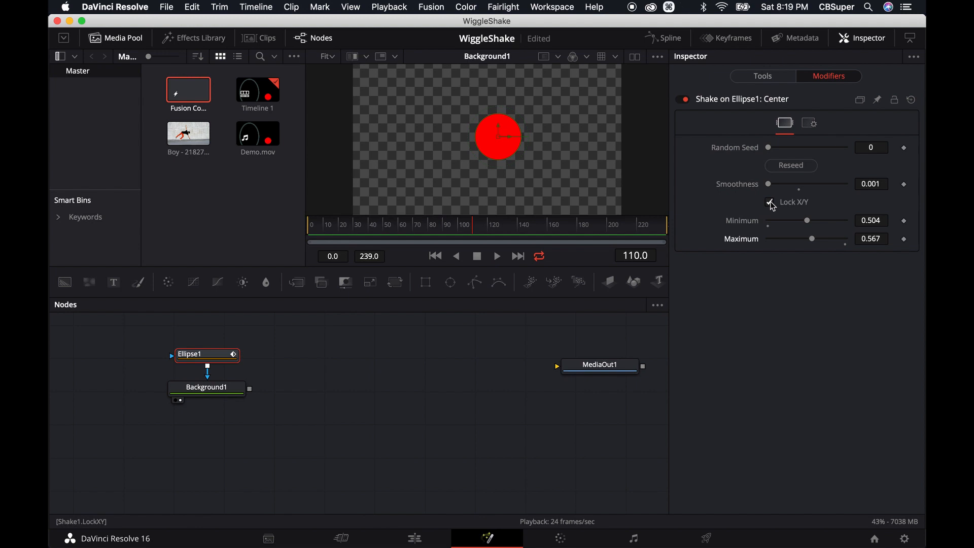
# Step: Toggle Lock X/Y off and back on so the shake range spans 0.0 to 1.0 linked
pyautogui.click(770, 202)
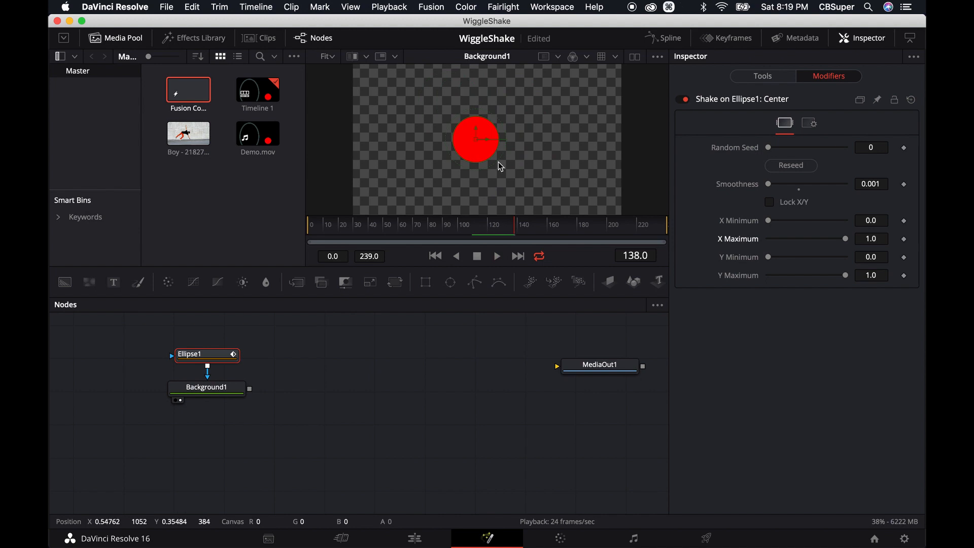
pyautogui.click(769, 202)
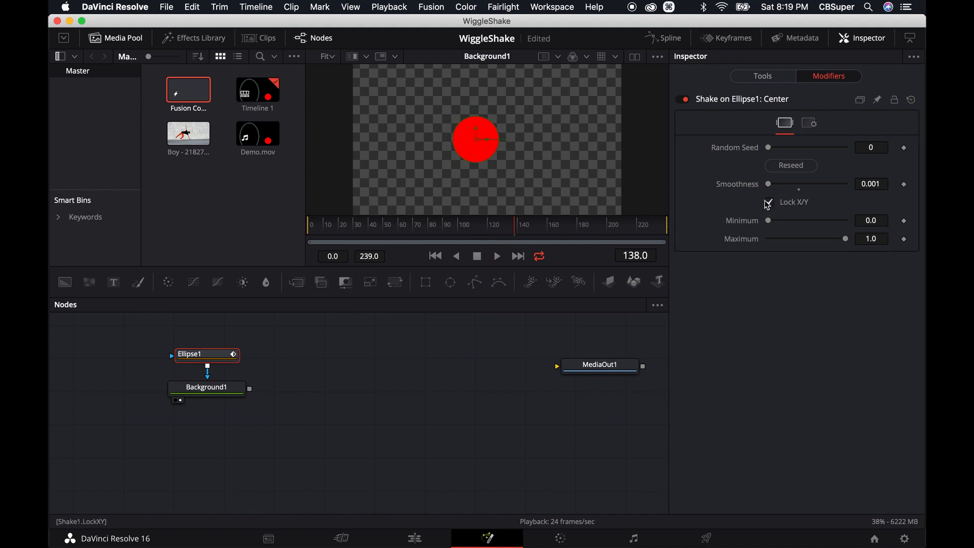
pyautogui.click(769, 202)
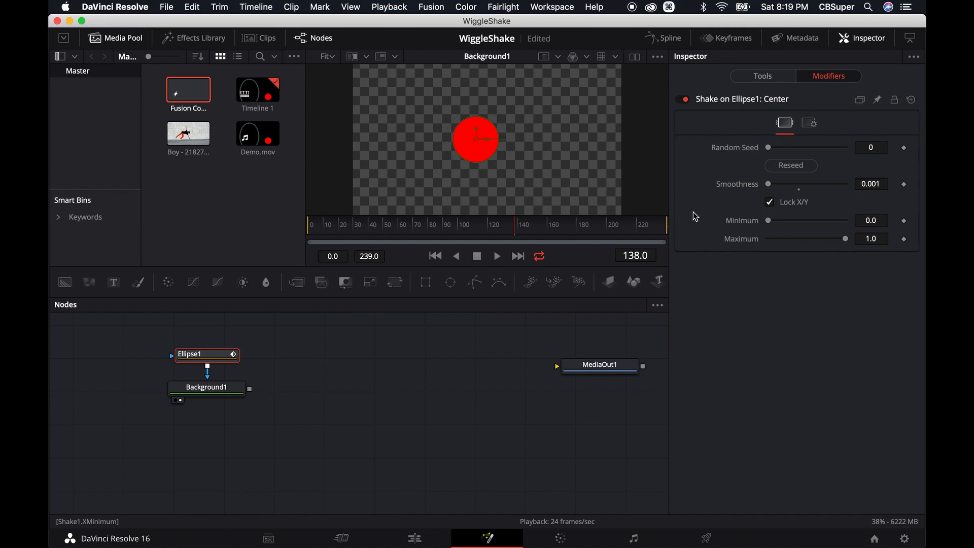
pyautogui.moveTo(757, 180)
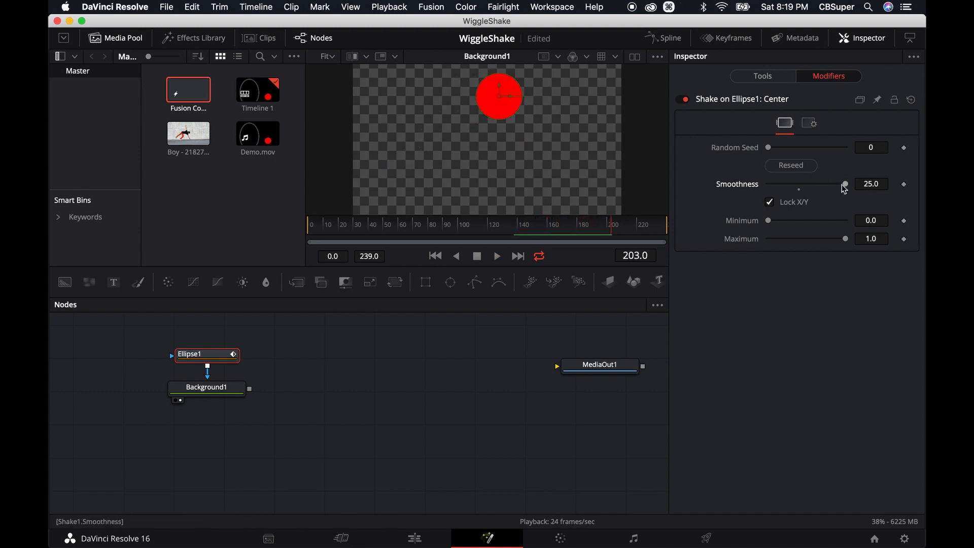
# Step: Raise the Shake smoothness to 25.0 for a gentler drift
pyautogui.tripleClick(870, 184)
pyautogui.write('0.001')
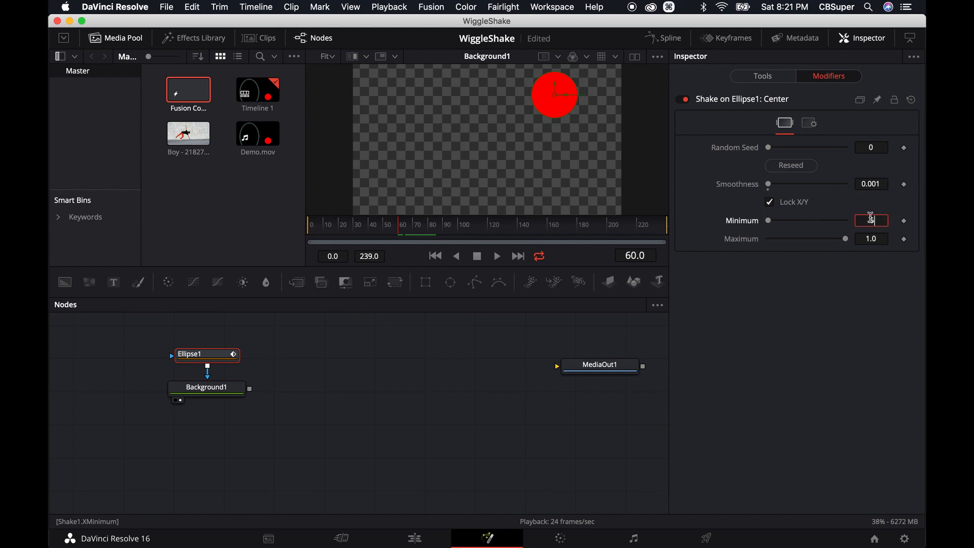
# Step: Keyframe the shake's Minimum and Maximum at 0.5 around frames 60–71
pyautogui.write('0.5')
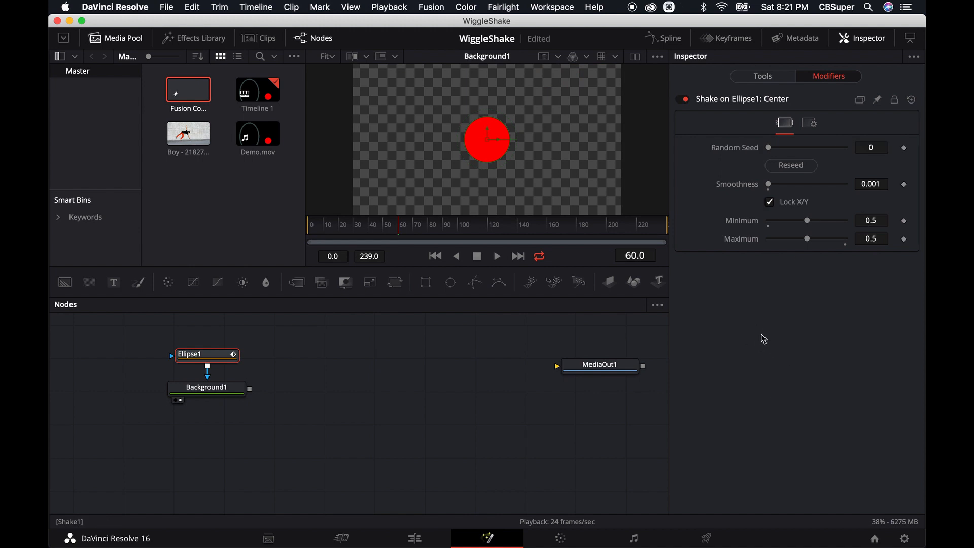
pyautogui.click(411, 224)
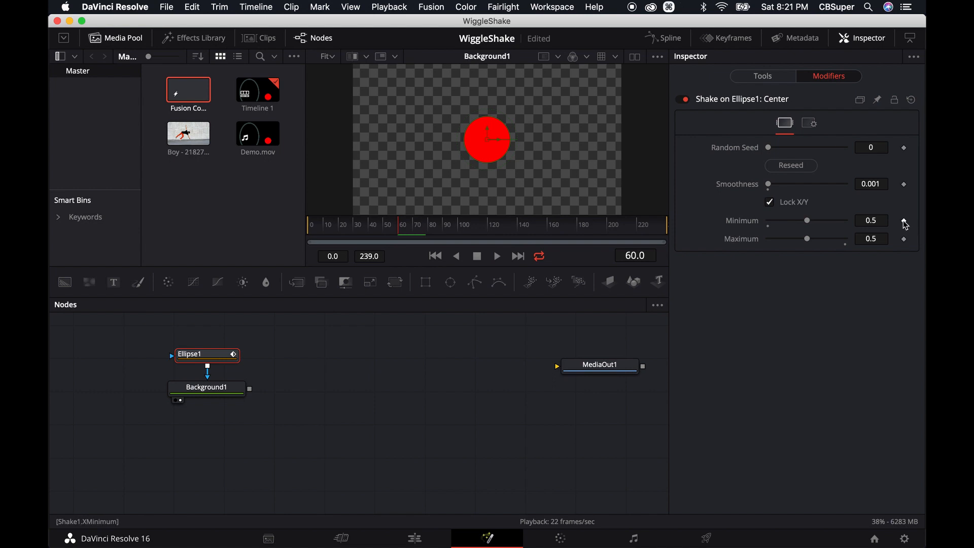
pyautogui.click(904, 223)
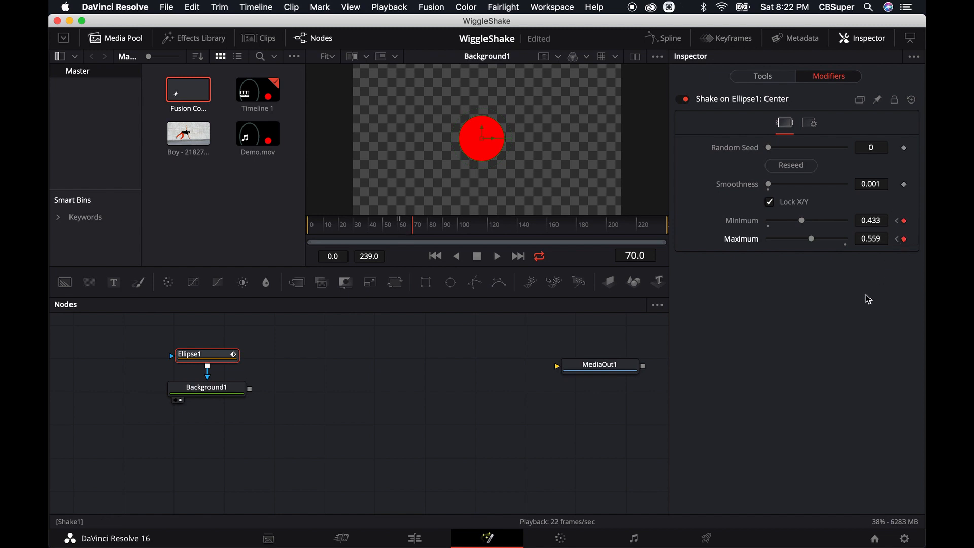
pyautogui.click(871, 220)
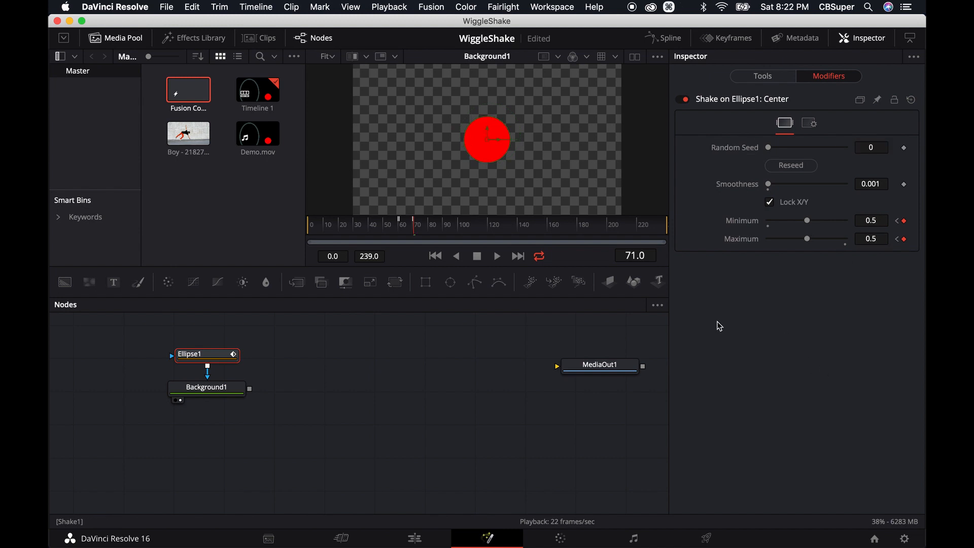
# Step: Scrub before and after the shake (to frame 83) to check the circle stays centred
pyautogui.click(403, 226)
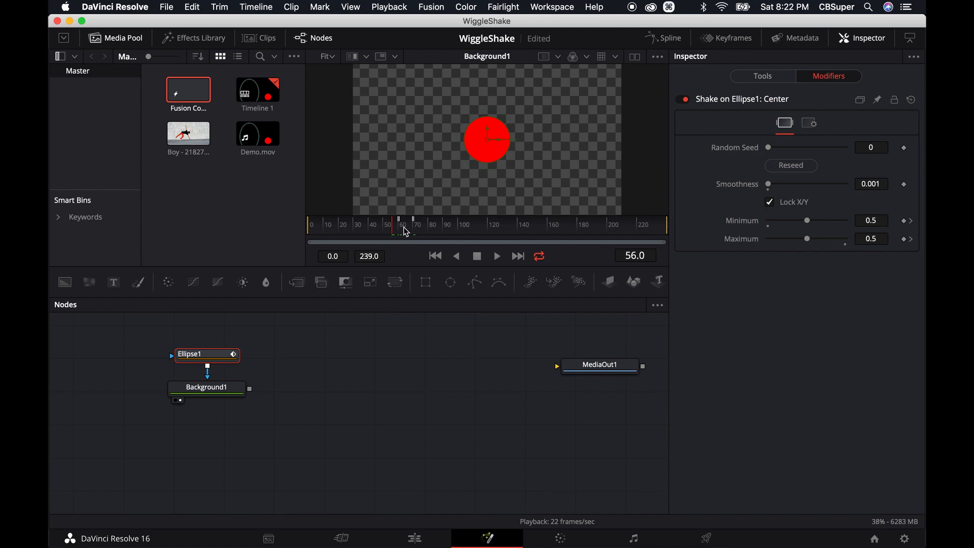
pyautogui.click(453, 224)
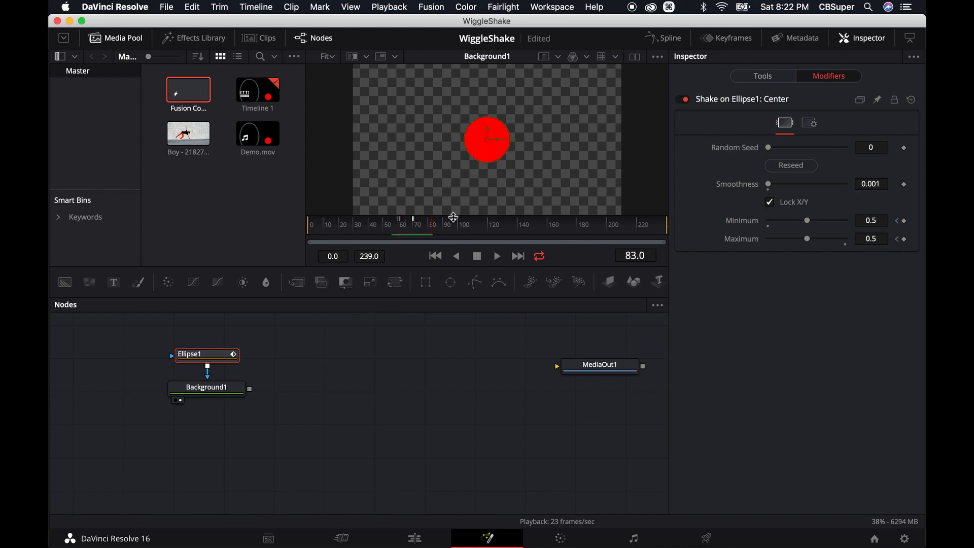
pyautogui.moveTo(453, 231)
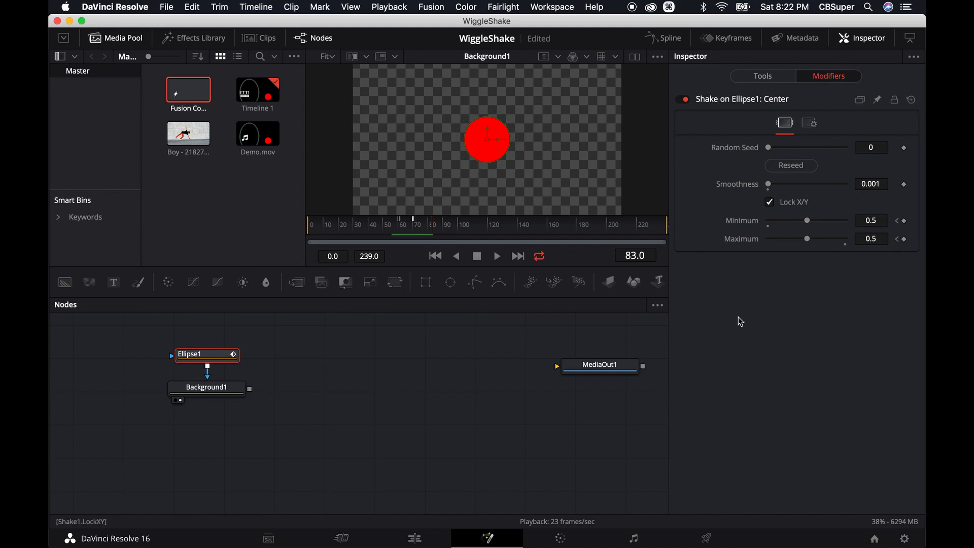
pyautogui.moveTo(767, 342)
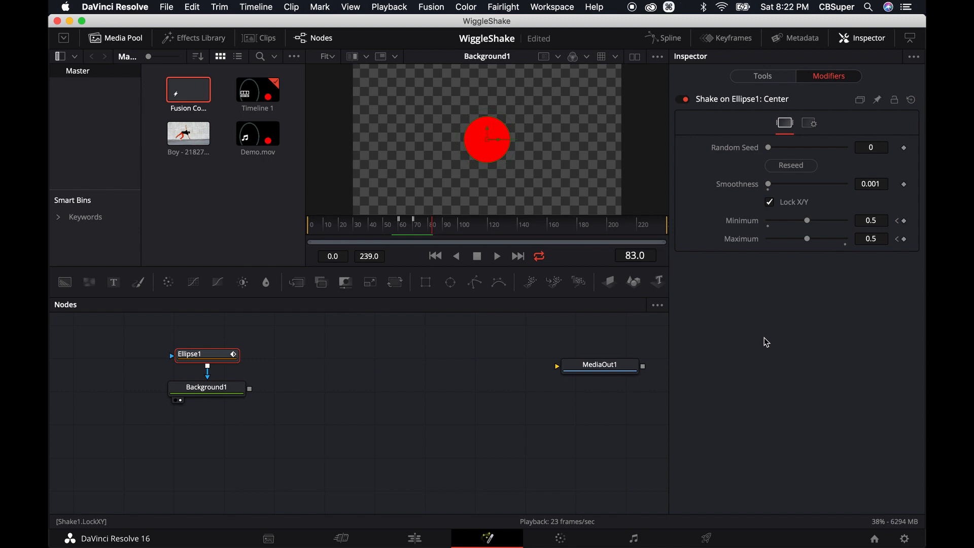
pyautogui.moveTo(427, 227)
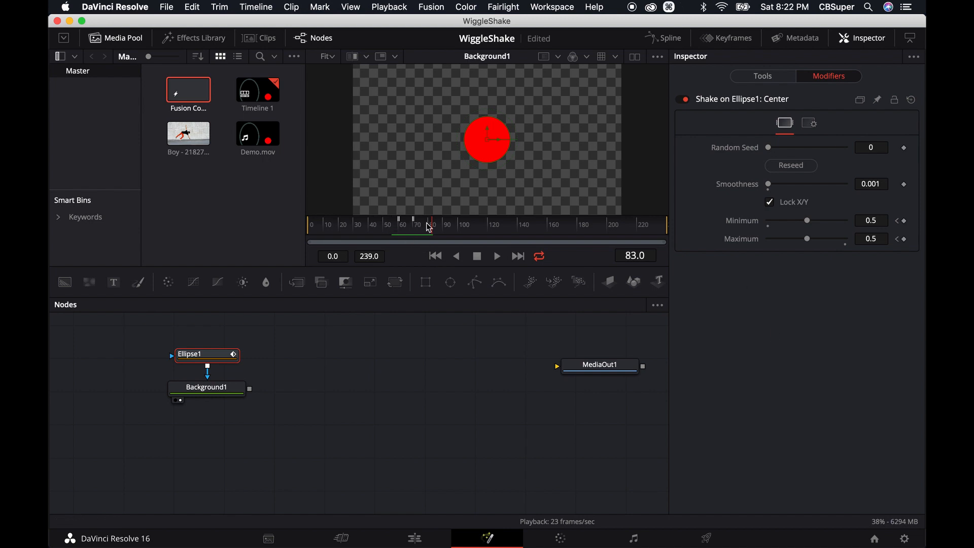
pyautogui.moveTo(543, 229)
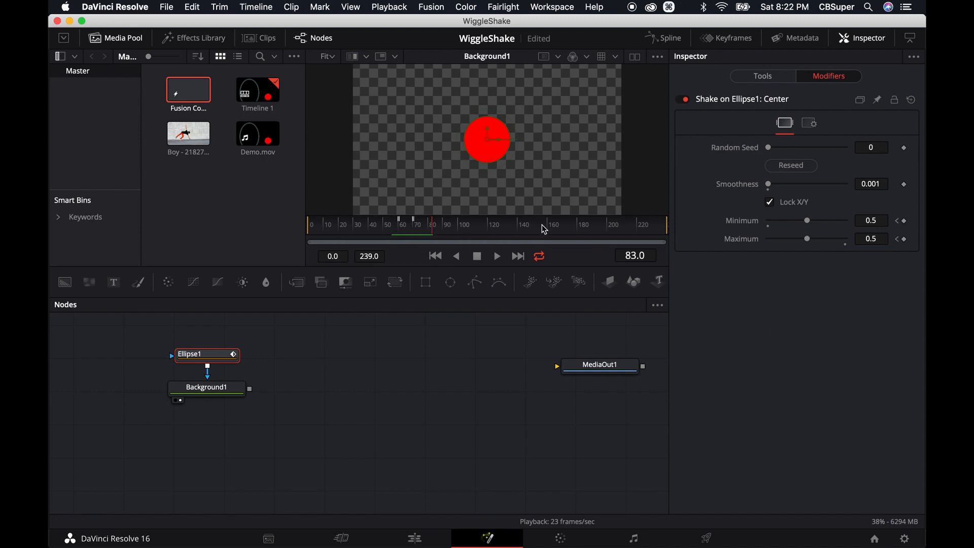
pyautogui.moveTo(842, 312)
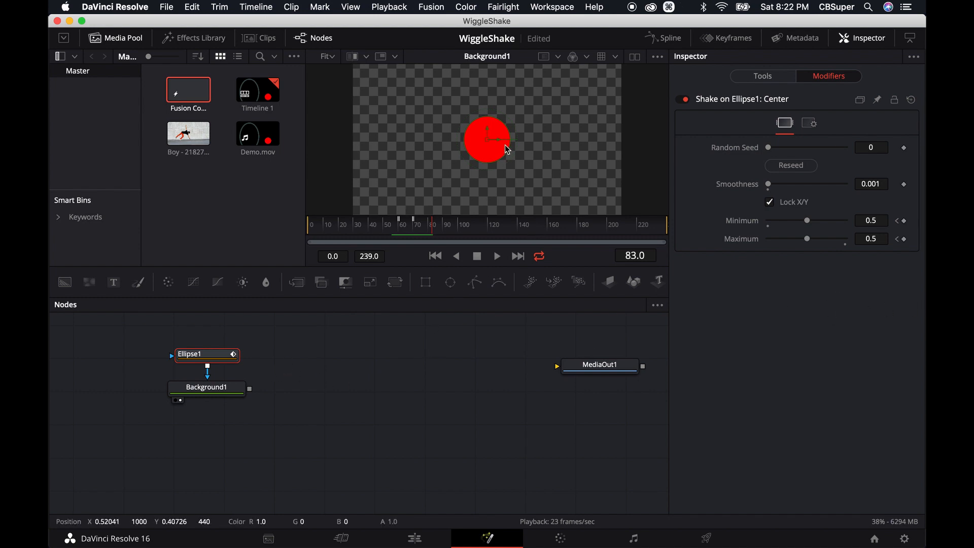
pyautogui.moveTo(793, 350)
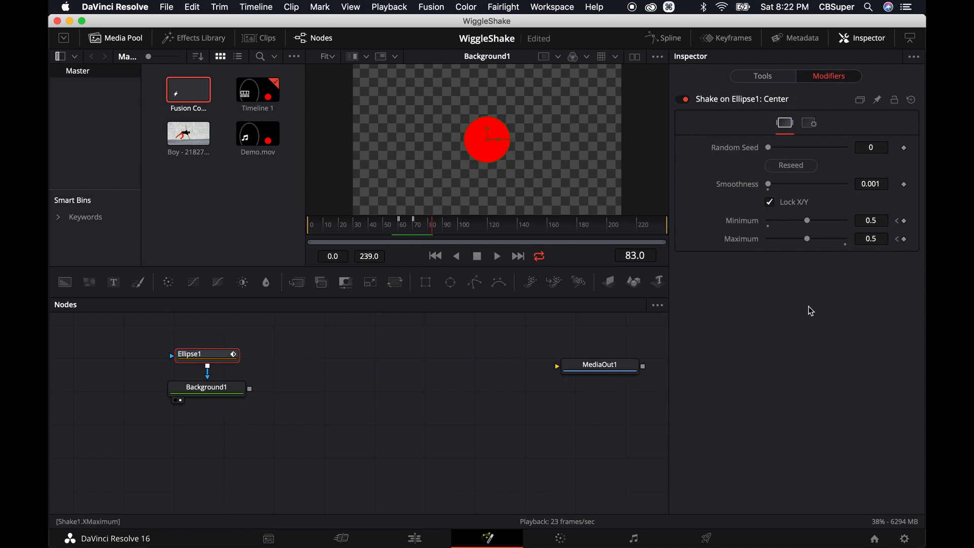
pyautogui.click(207, 355)
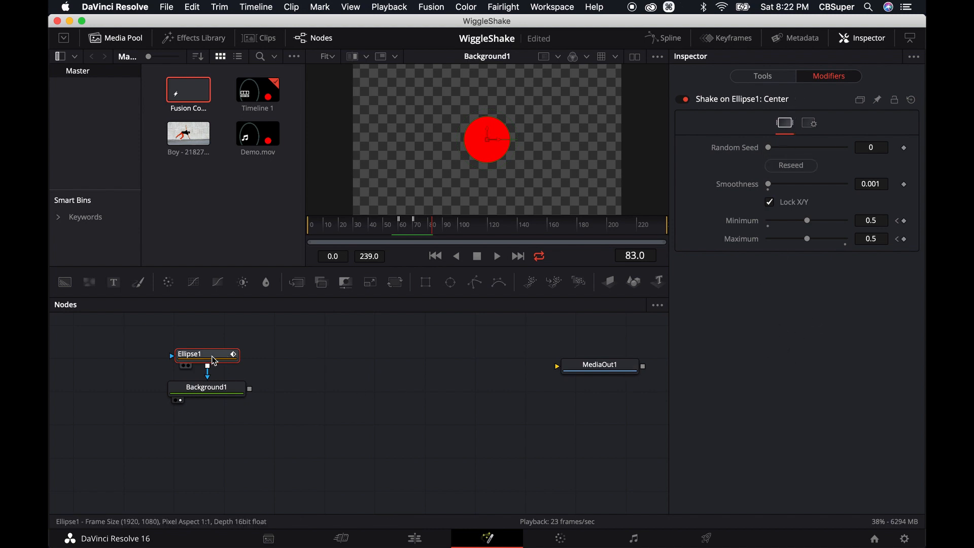
# Step: Add Shake modifiers to Ellipse1's Width and Height so its size jitters
pyautogui.click(762, 76)
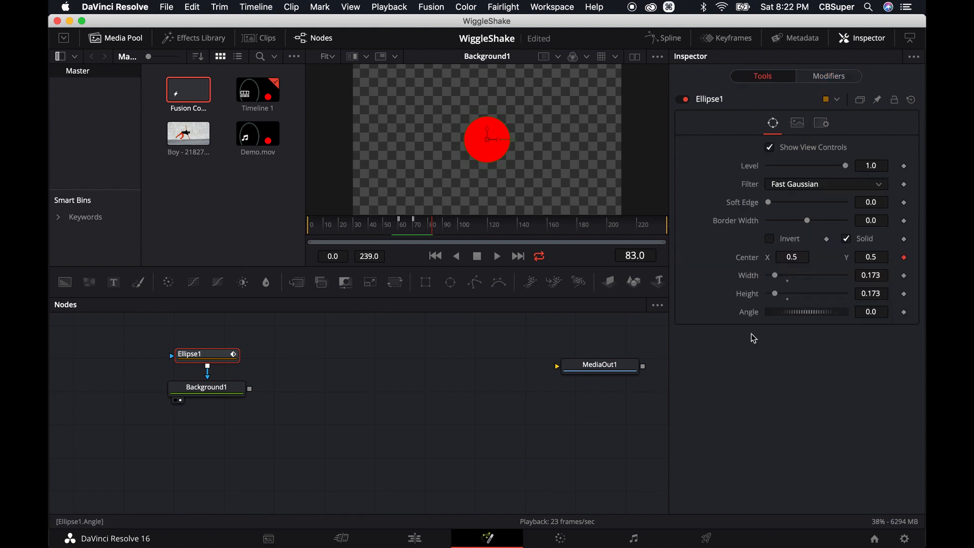
pyautogui.moveTo(736, 405)
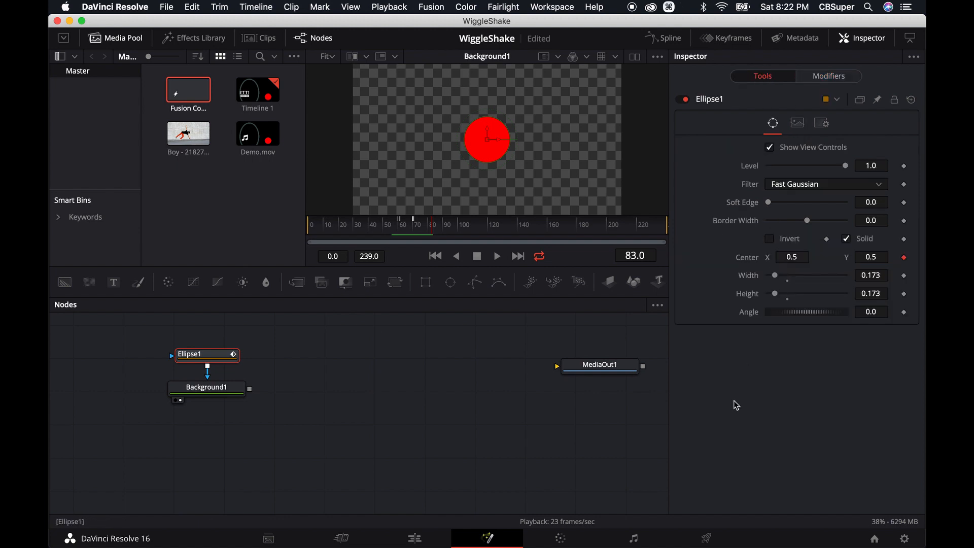
pyautogui.moveTo(764, 331)
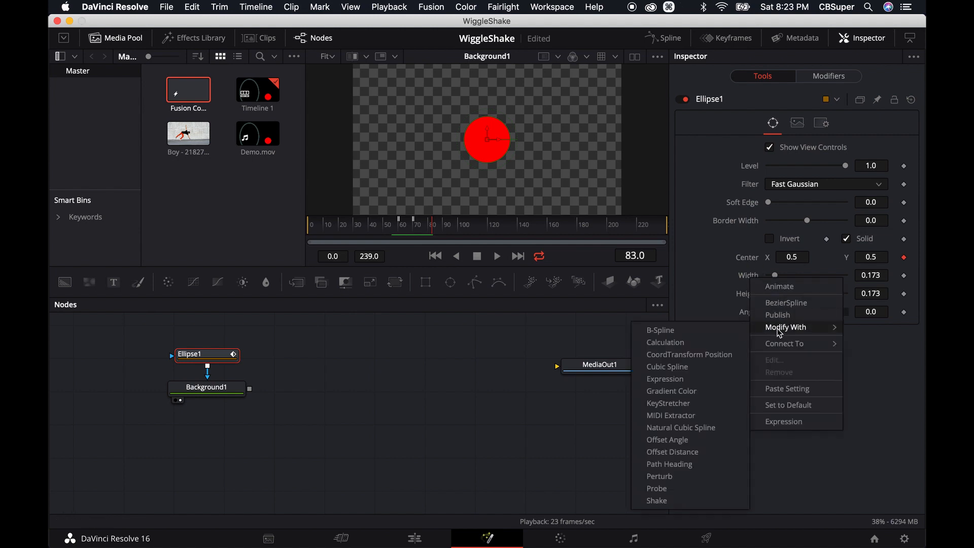
pyautogui.moveTo(657, 501)
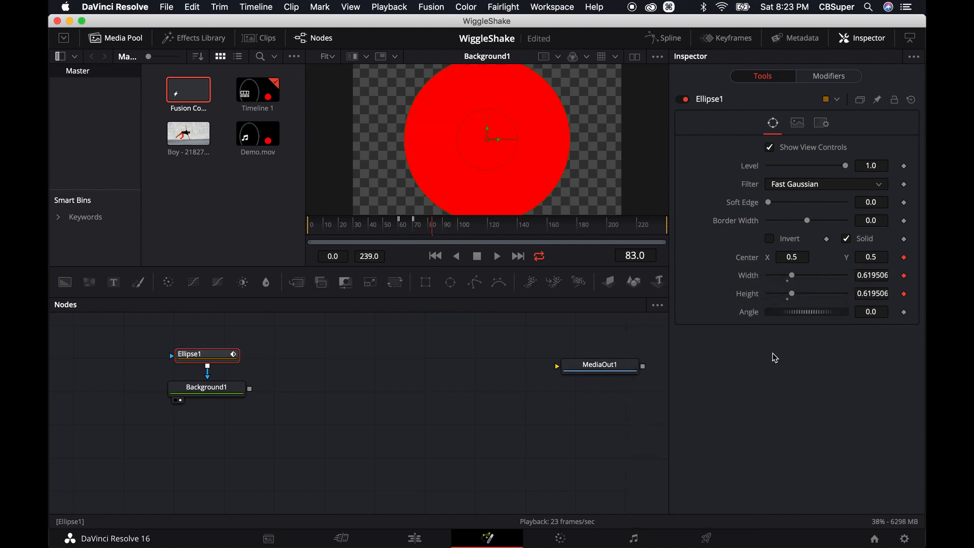
pyautogui.click(497, 256)
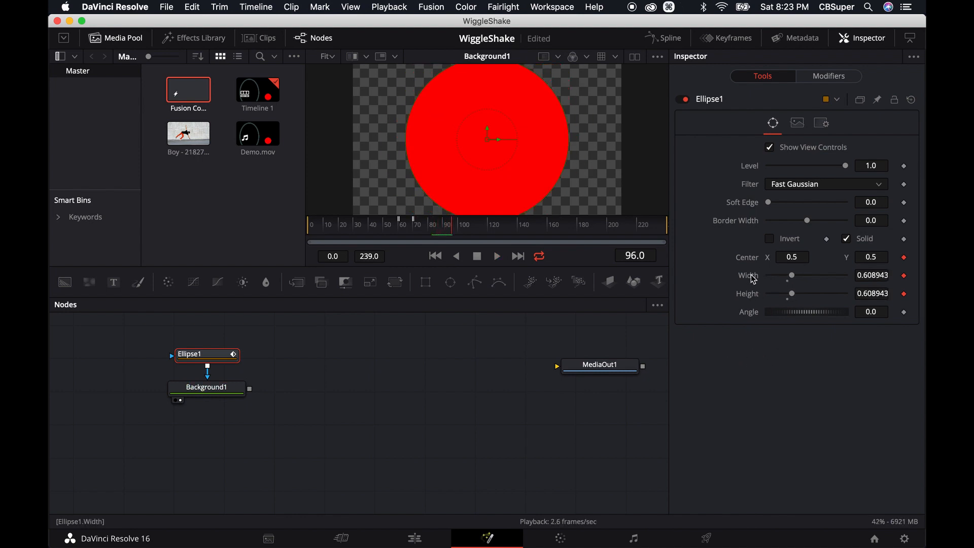
pyautogui.click(828, 76)
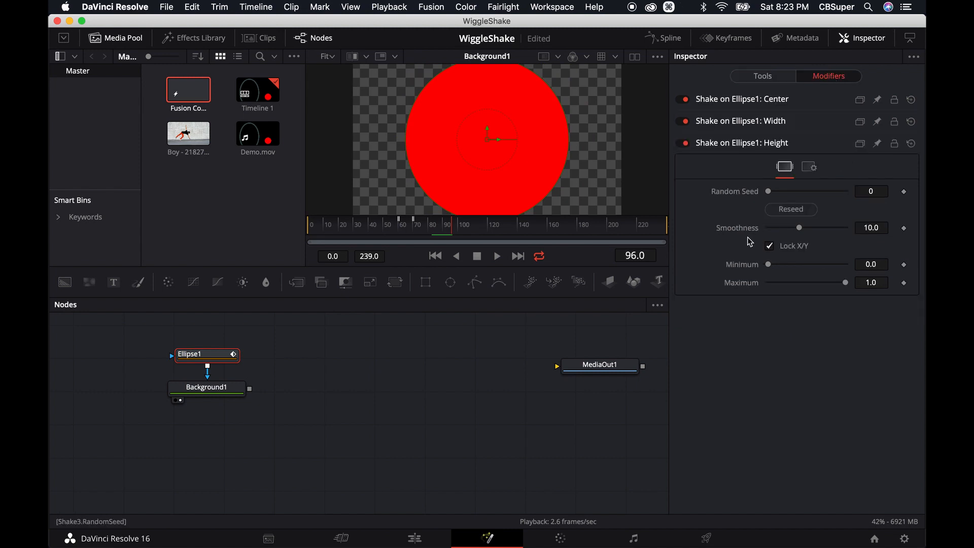
pyautogui.moveTo(728, 329)
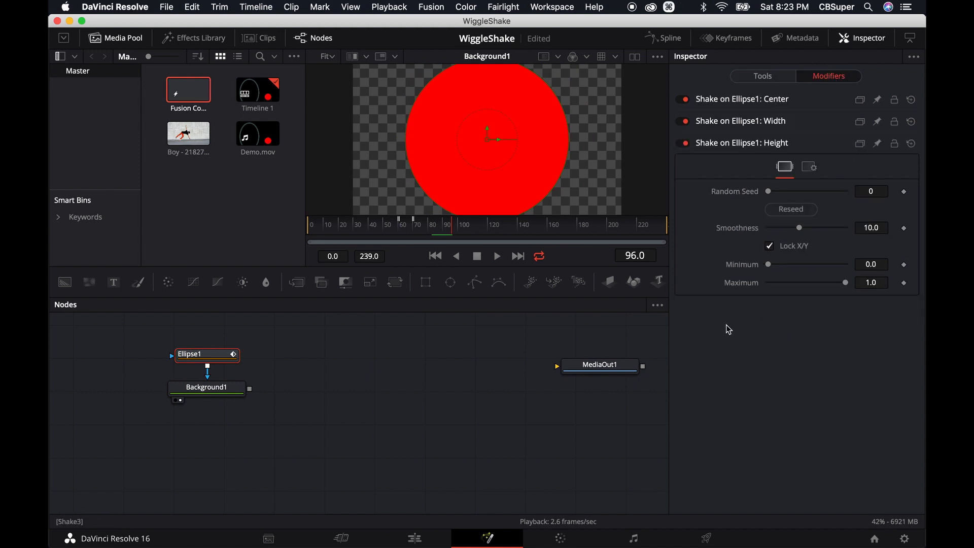
pyautogui.moveTo(741, 164)
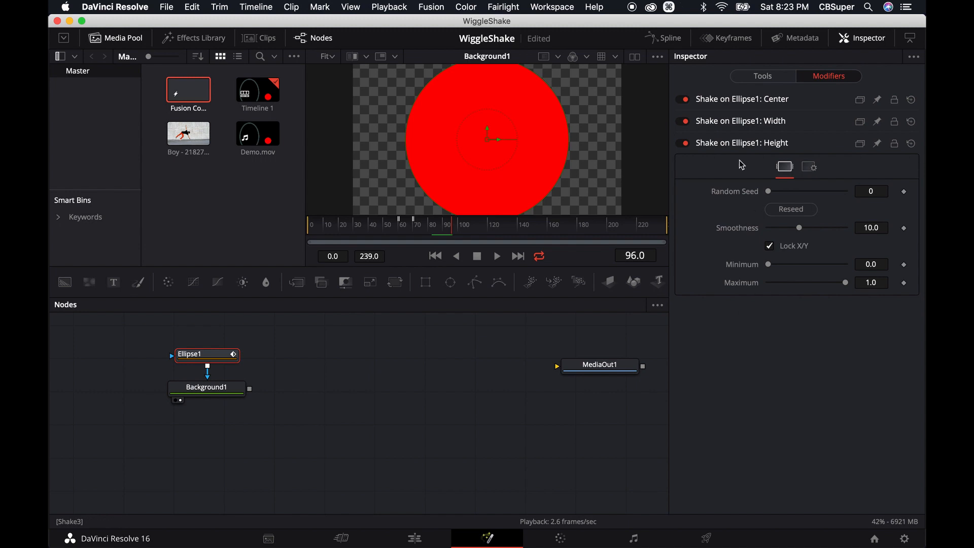
pyautogui.moveTo(746, 151)
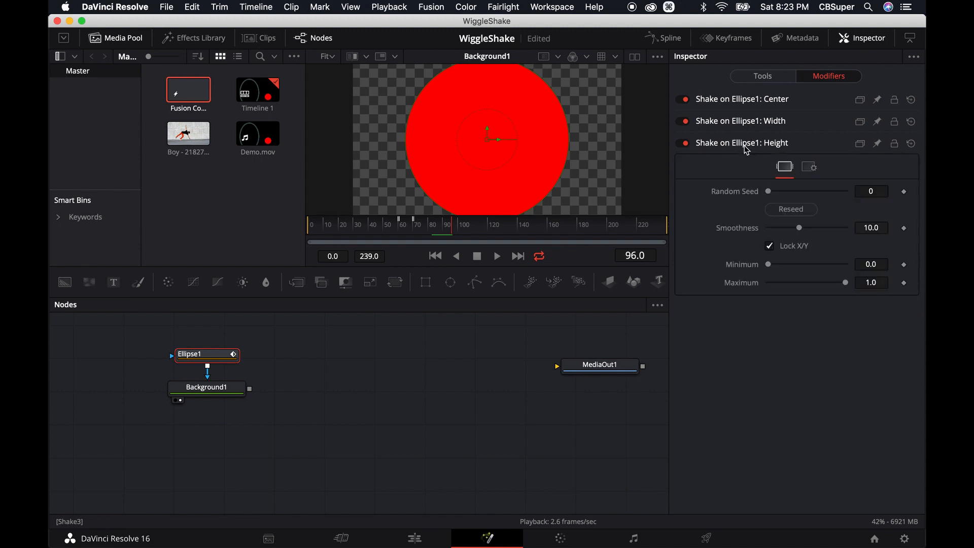
# Step: Reseed the width and center shakes and play back the shifting ovals
pyautogui.click(791, 209)
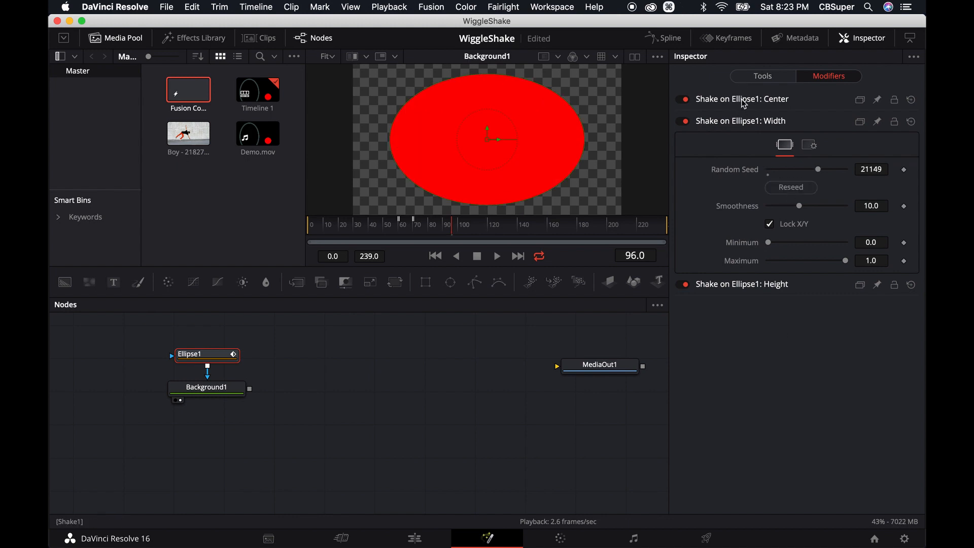
pyautogui.click(740, 98)
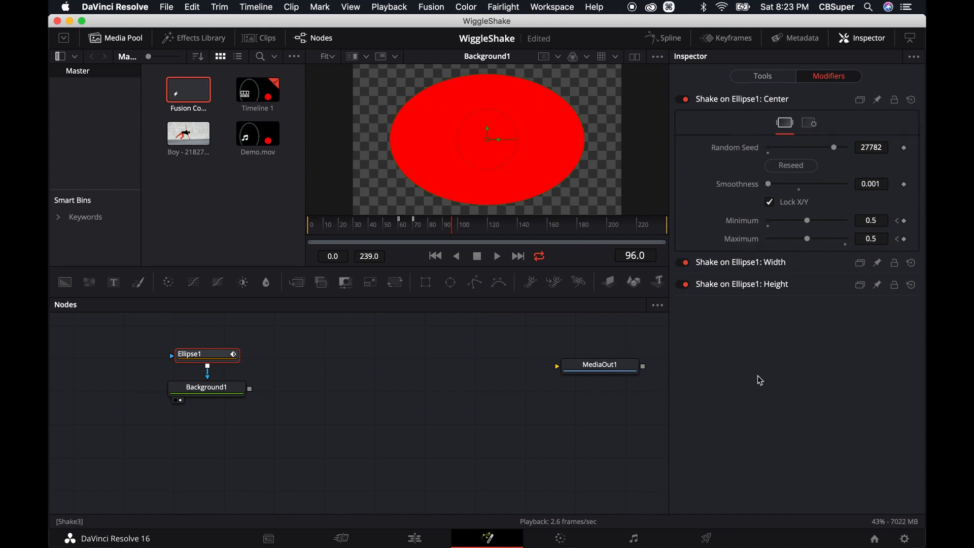
pyautogui.click(496, 256)
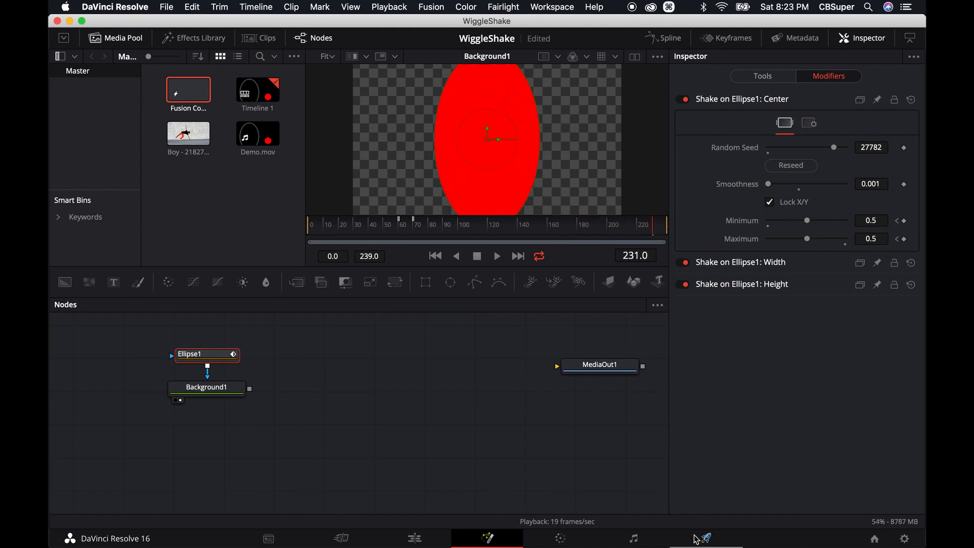
# Step: Make Ellipse1 a thin ring: Solid off, Border Width about 0.044
pyautogui.click(762, 76)
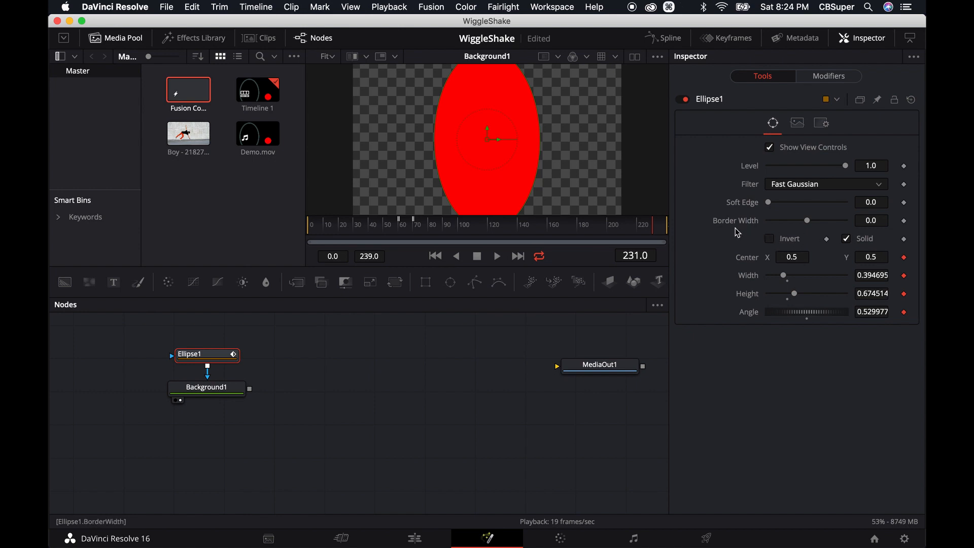
pyautogui.moveTo(823, 222)
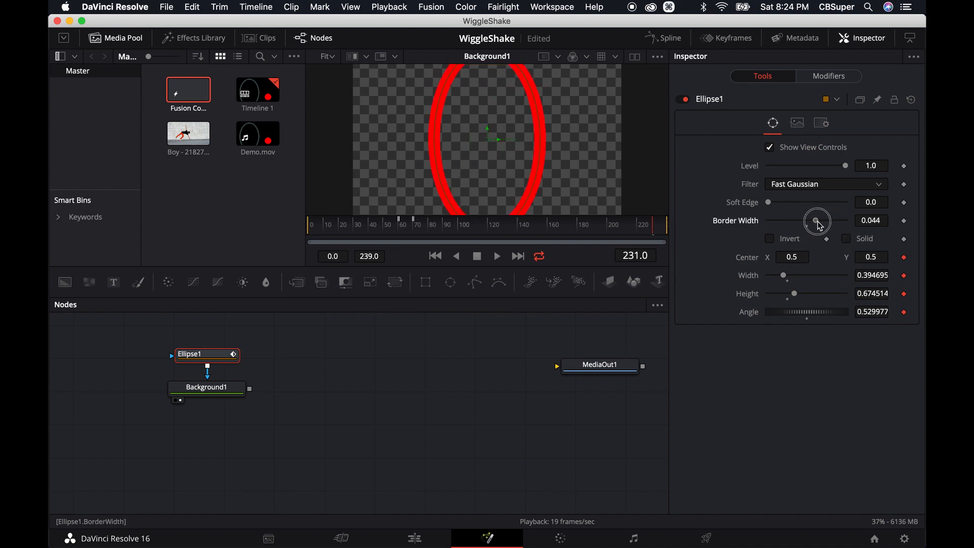
pyautogui.moveTo(754, 223)
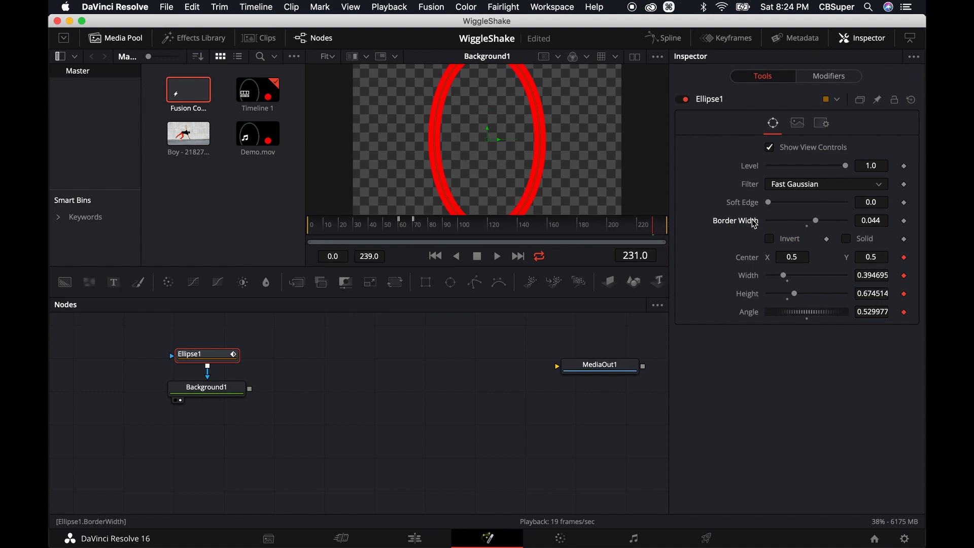
pyautogui.moveTo(483, 401)
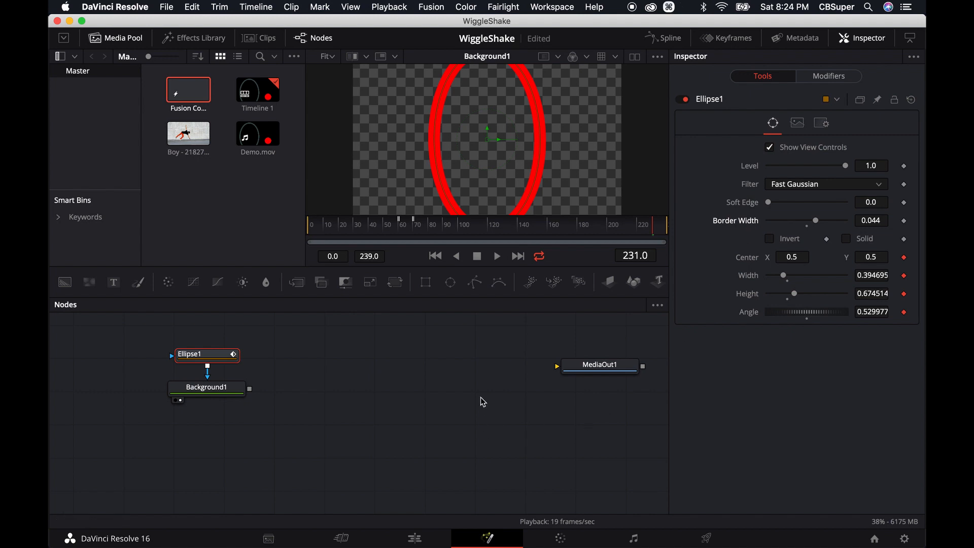
pyautogui.moveTo(280, 359)
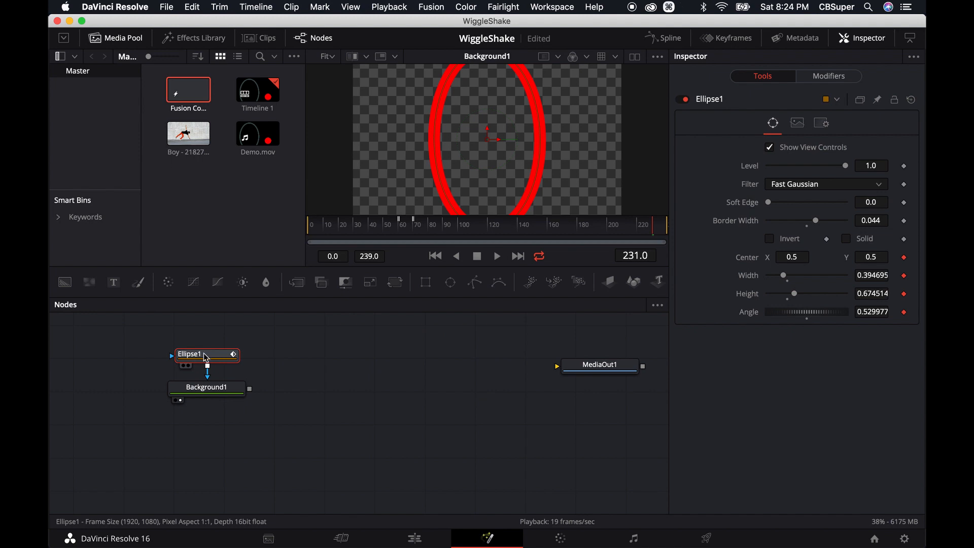
# Step: Shake Background1's red, green and blue channels so the ring's colour shifts during playback
pyautogui.click(206, 387)
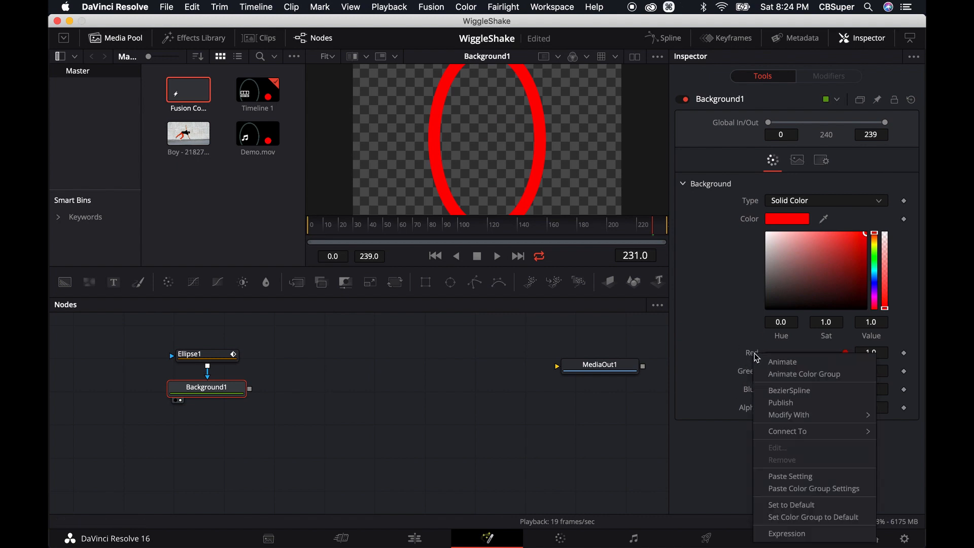
pyautogui.moveTo(788, 414)
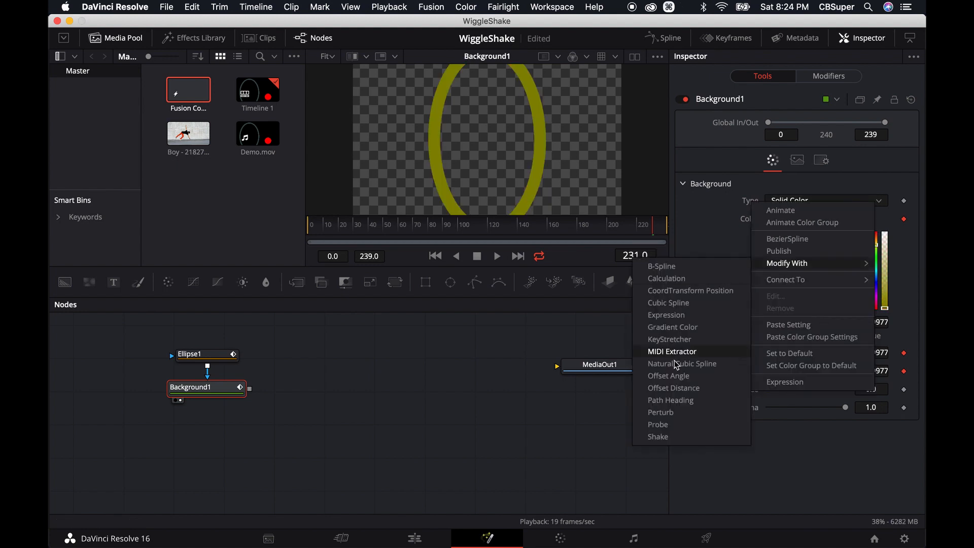
pyautogui.click(658, 436)
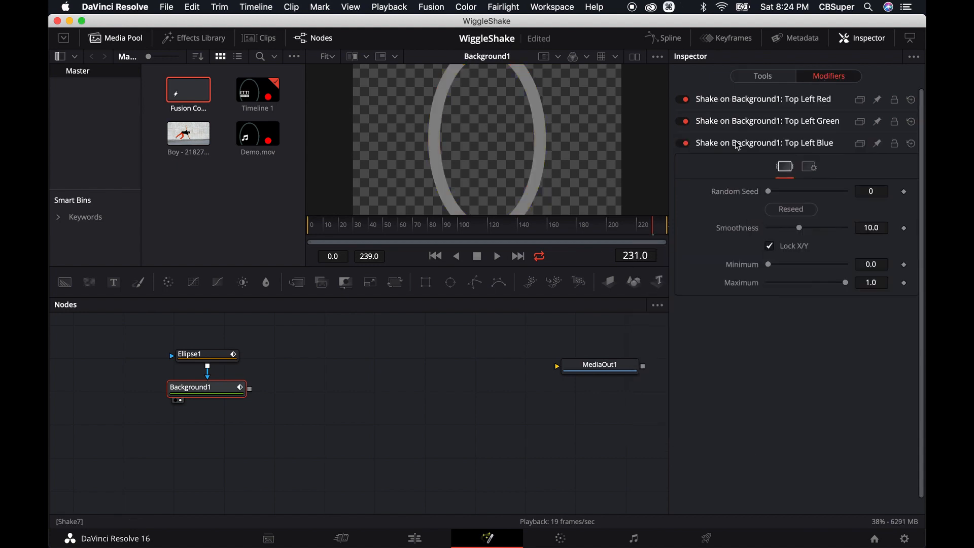
pyautogui.click(790, 209)
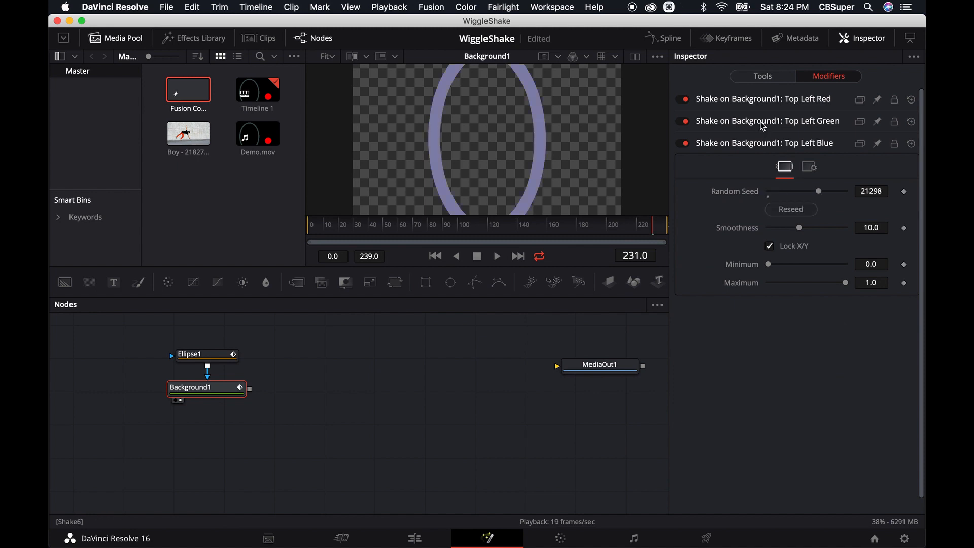
pyautogui.click(768, 121)
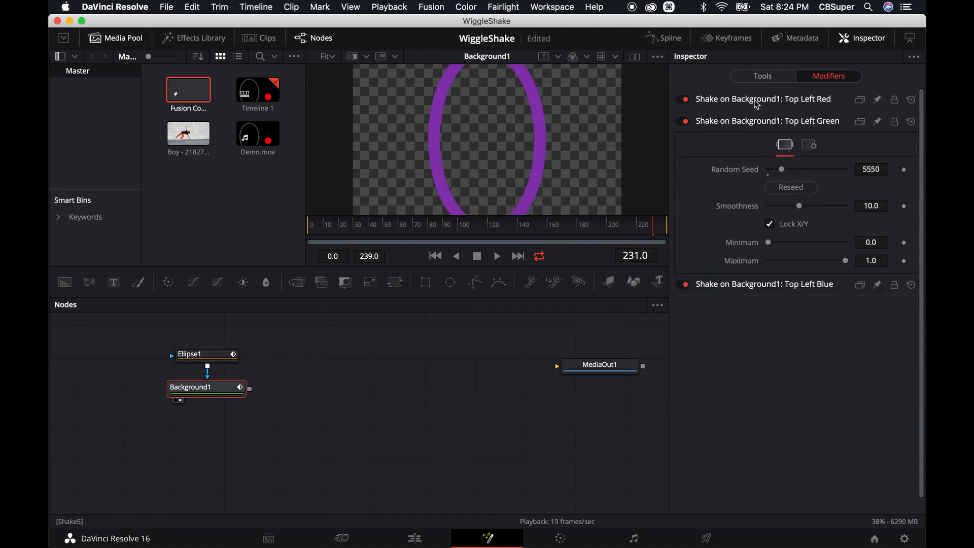
pyautogui.click(767, 99)
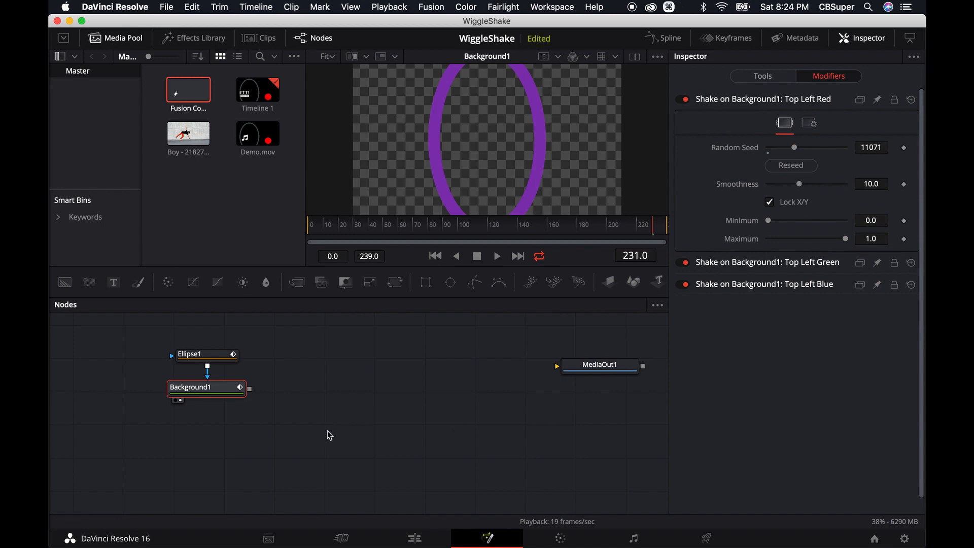
pyautogui.click(496, 256)
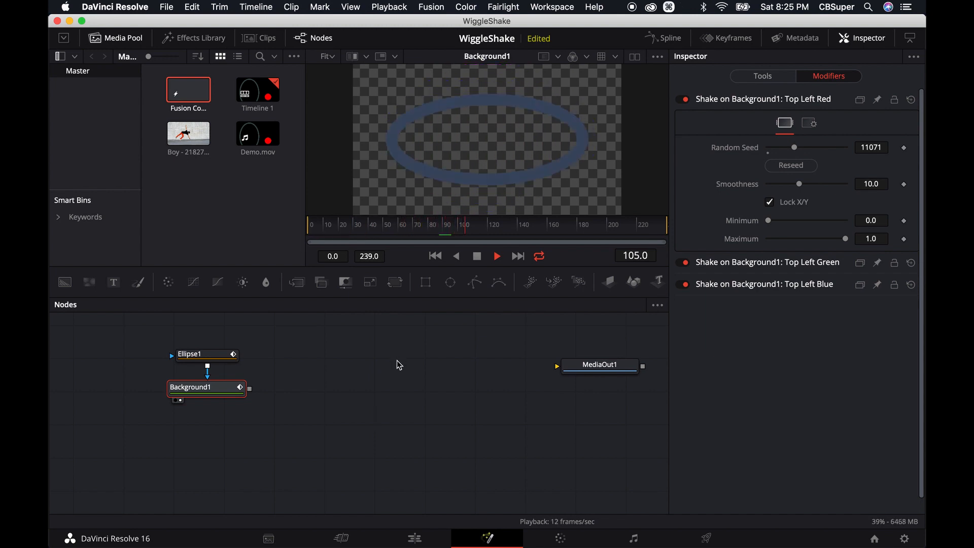
# Step: Preview the colour-shifting ring, then bring the Boy clip in as MediaIn1
pyautogui.click(497, 255)
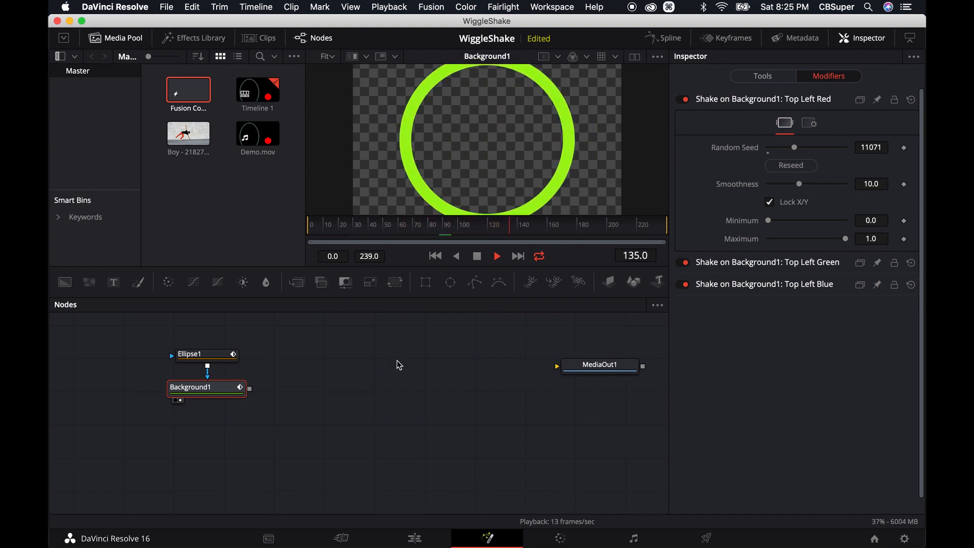
pyautogui.click(443, 228)
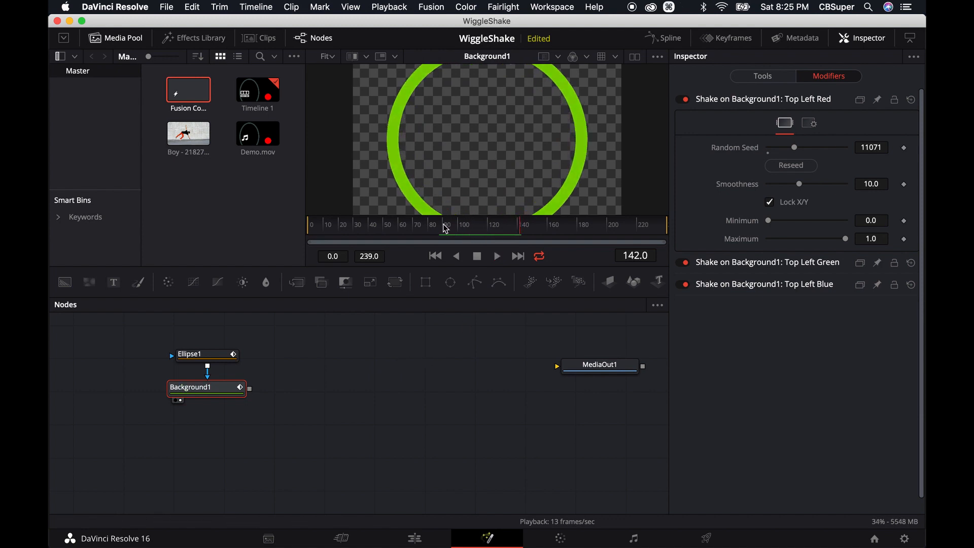
pyautogui.moveTo(292, 397)
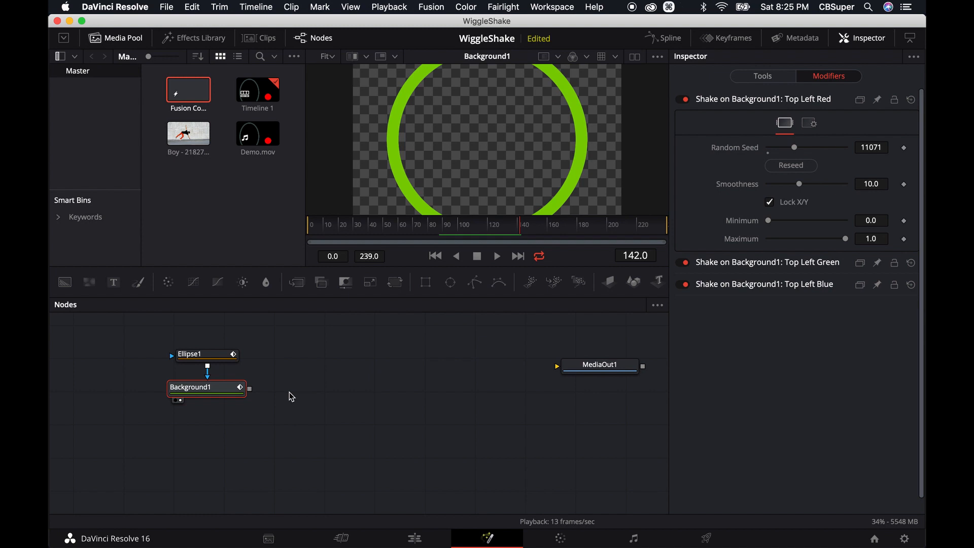
pyautogui.moveTo(519, 231)
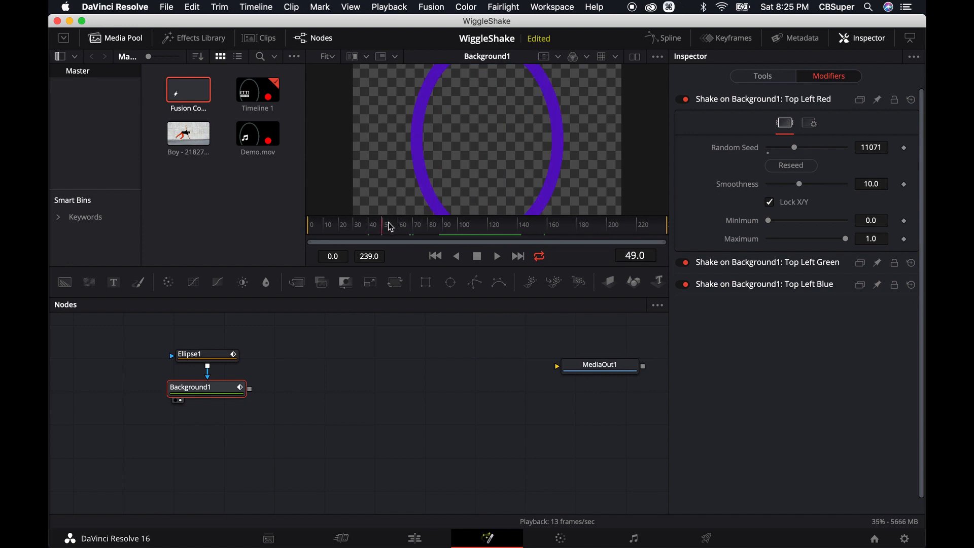
pyautogui.moveTo(398, 374)
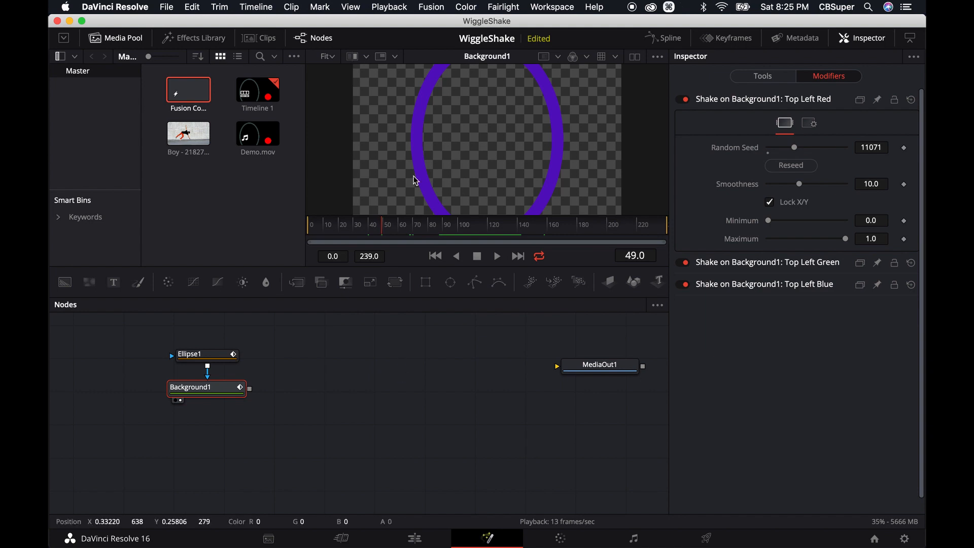
pyautogui.click(761, 77)
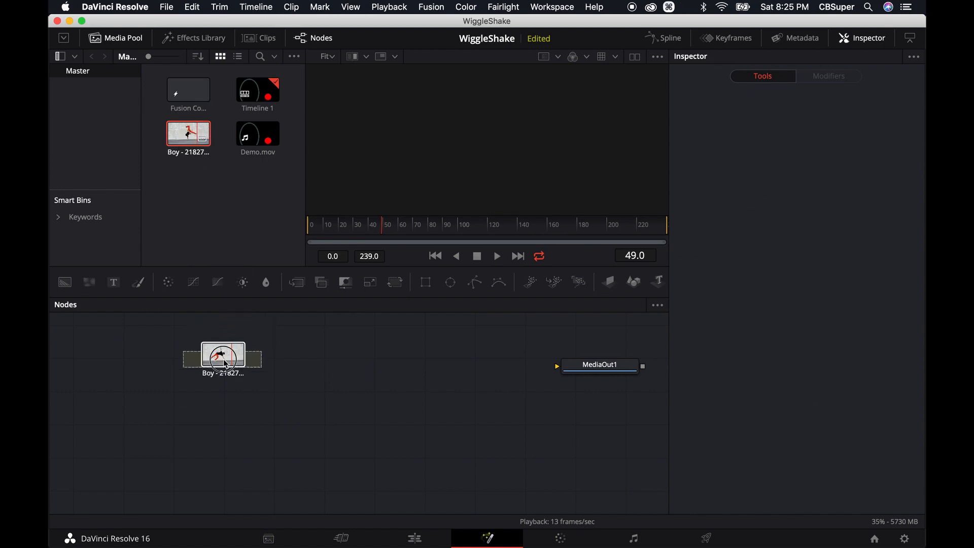
pyautogui.click(222, 358)
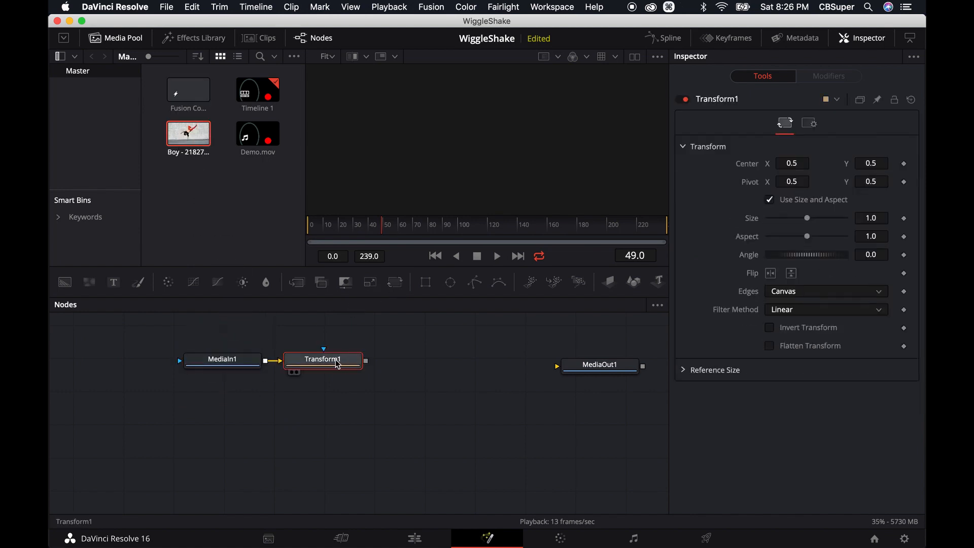
pyautogui.moveTo(323, 359)
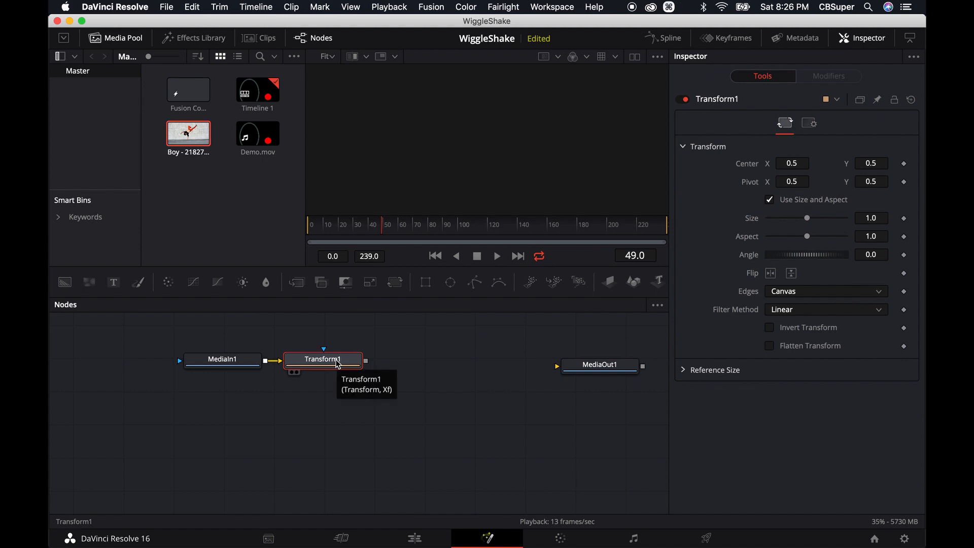
# Step: View Transform1's output with its Center shifted to about 0.48, 0.23
pyautogui.click(321, 360)
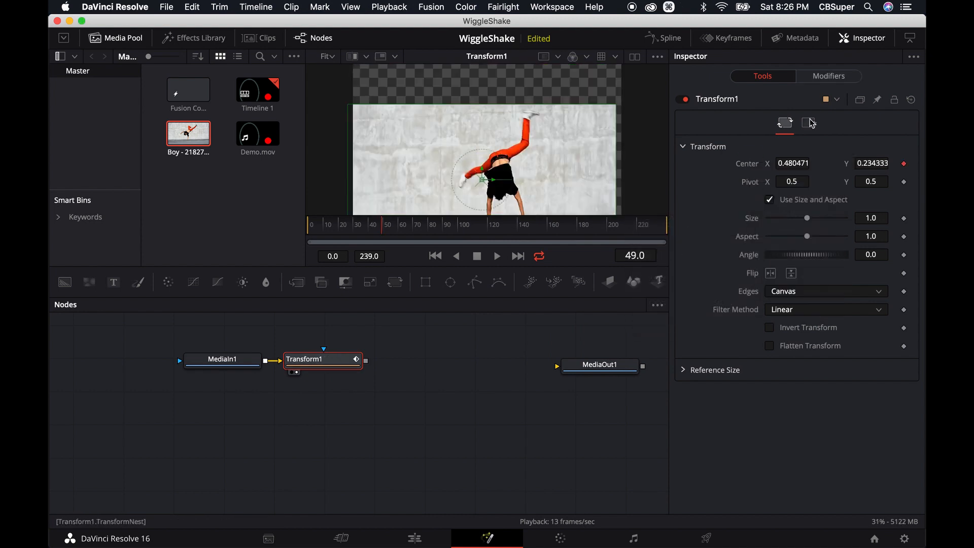
pyautogui.moveTo(512, 142)
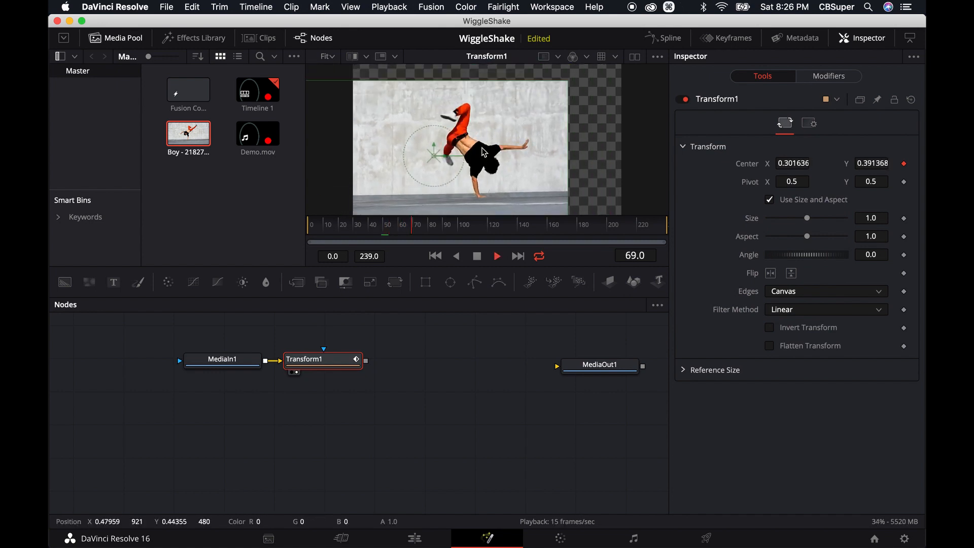
# Step: Drive Transform1 Center with a Shake modifier: smoothness 0.001, range 0.488–0.559
pyautogui.click(829, 76)
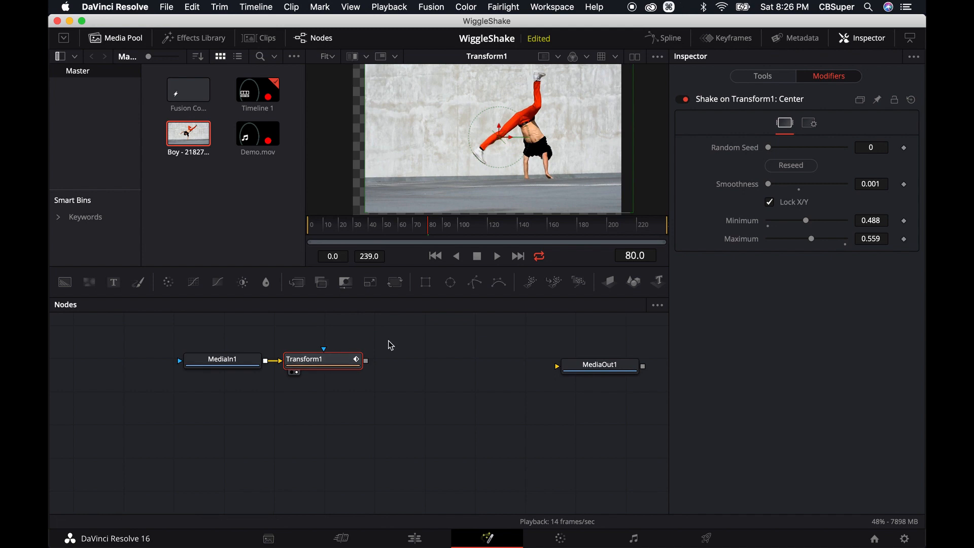
# Step: Set Transform1 Edges to Mirror and keep Size at 1.0 after a 0.58 test
pyautogui.click(761, 76)
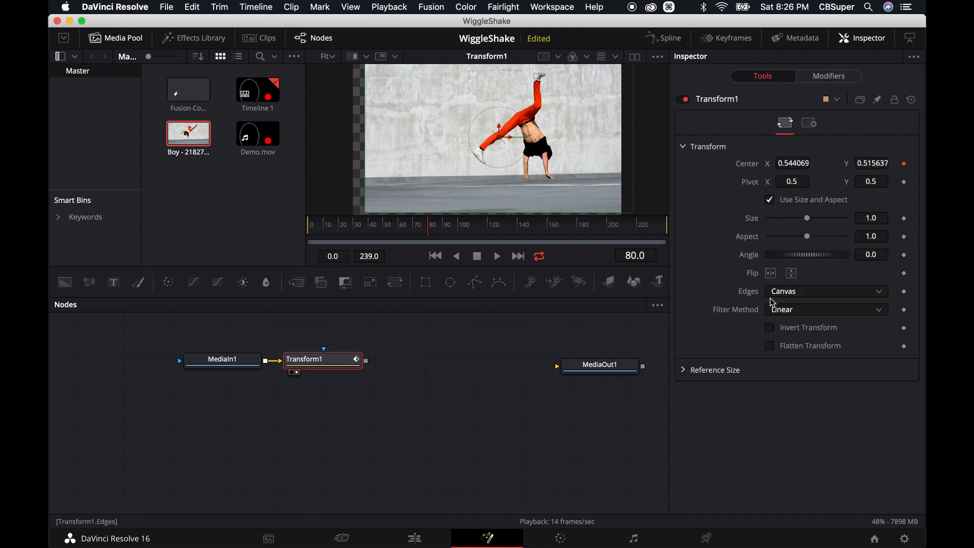
pyautogui.click(826, 292)
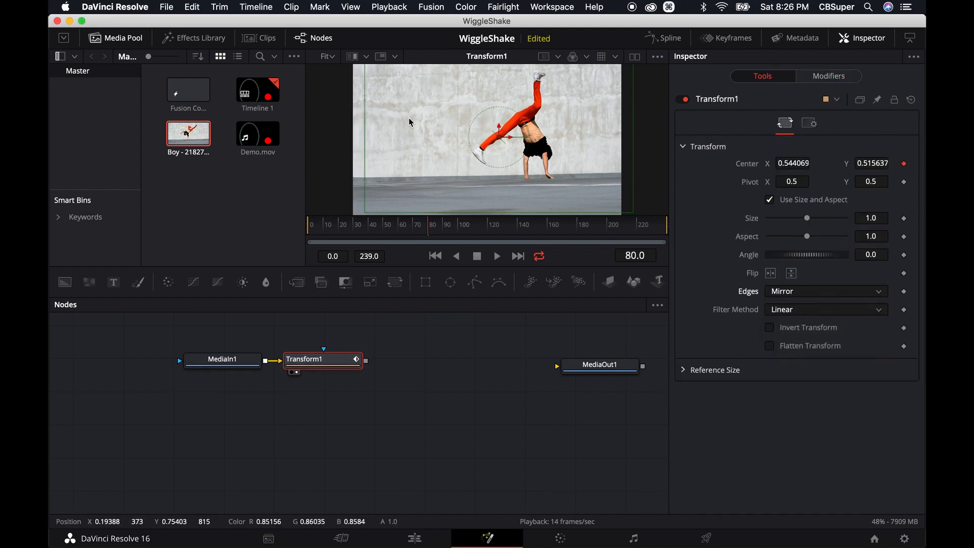
pyautogui.moveTo(356, 202)
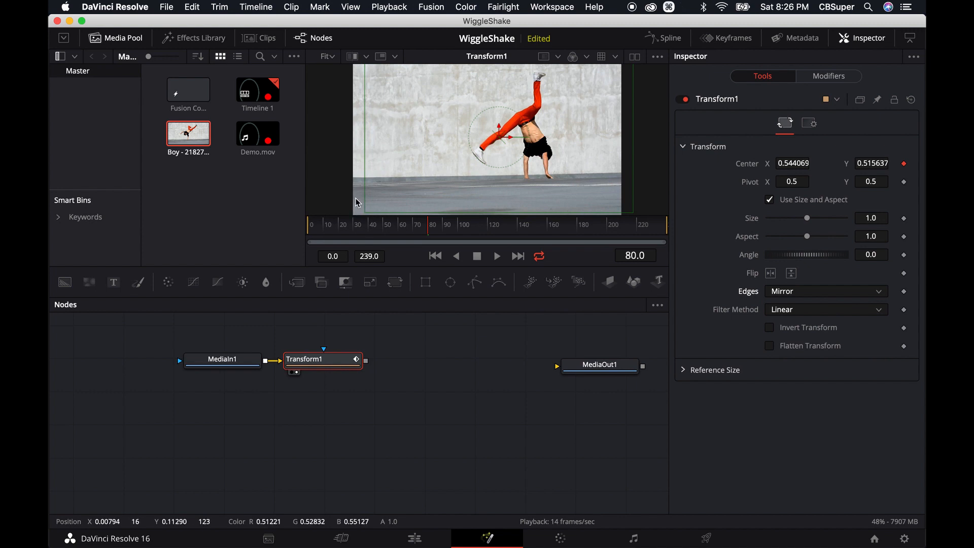
pyautogui.moveTo(353, 183)
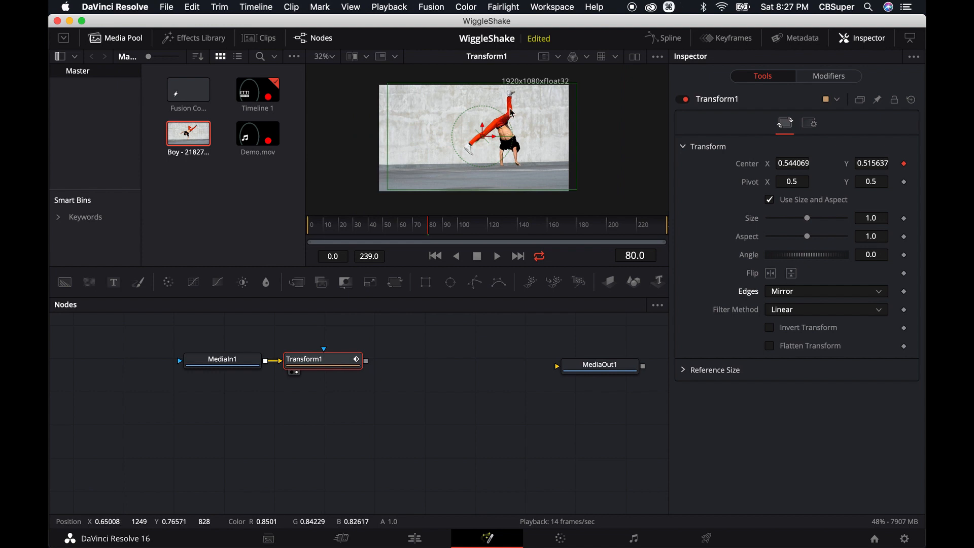
pyautogui.moveTo(731, 286)
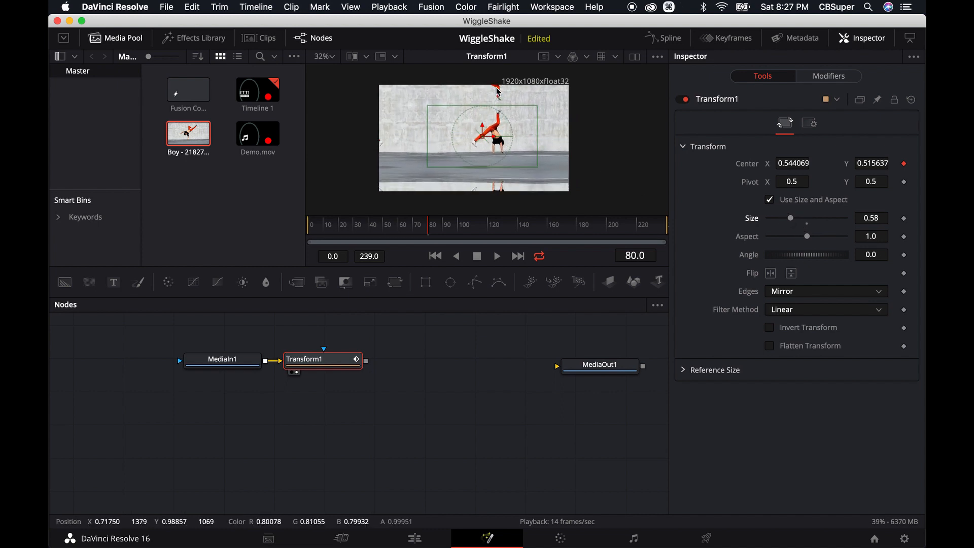
pyautogui.moveTo(380, 153)
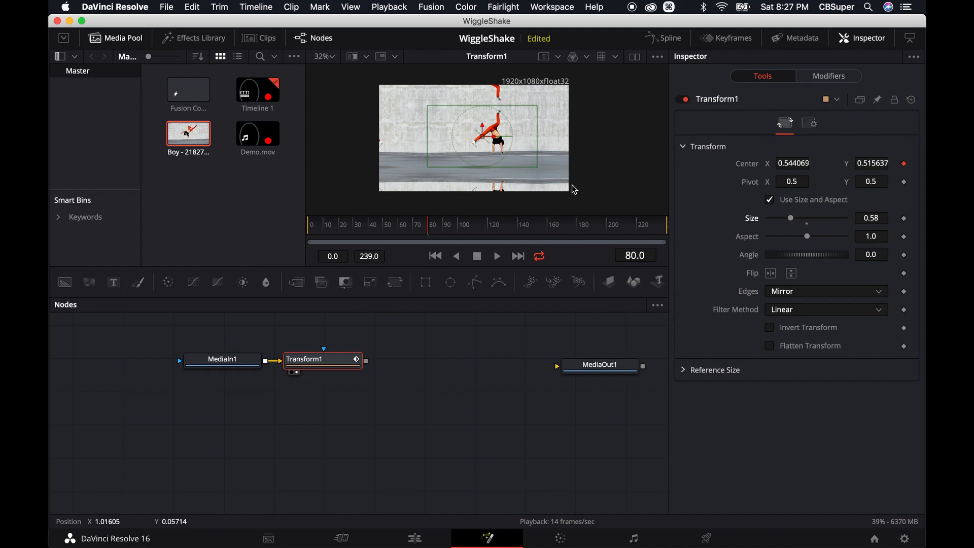
pyautogui.press('cmd+z')
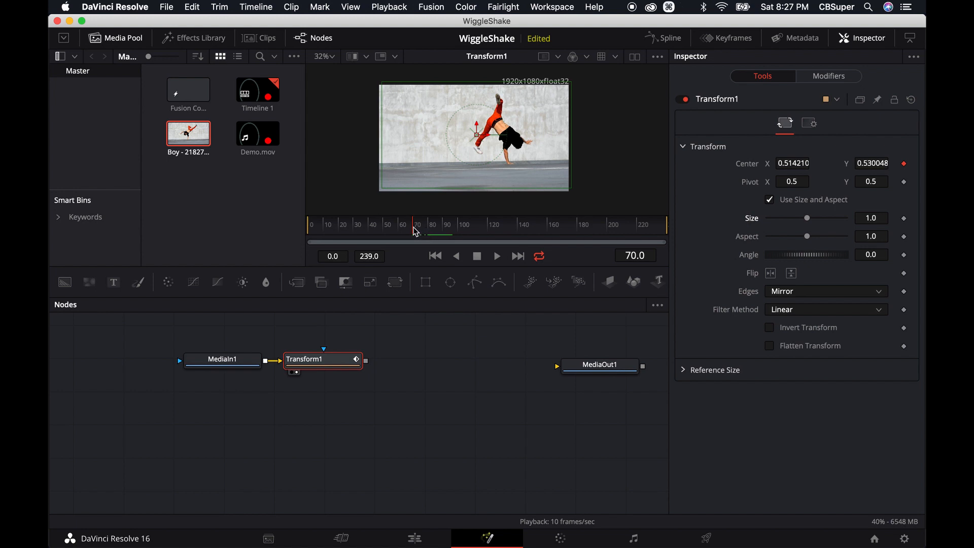
# Step: Keyframe the Shake Minimum/Maximum at 0.5, then back to 0.512–0.559 at later frames
pyautogui.click(828, 76)
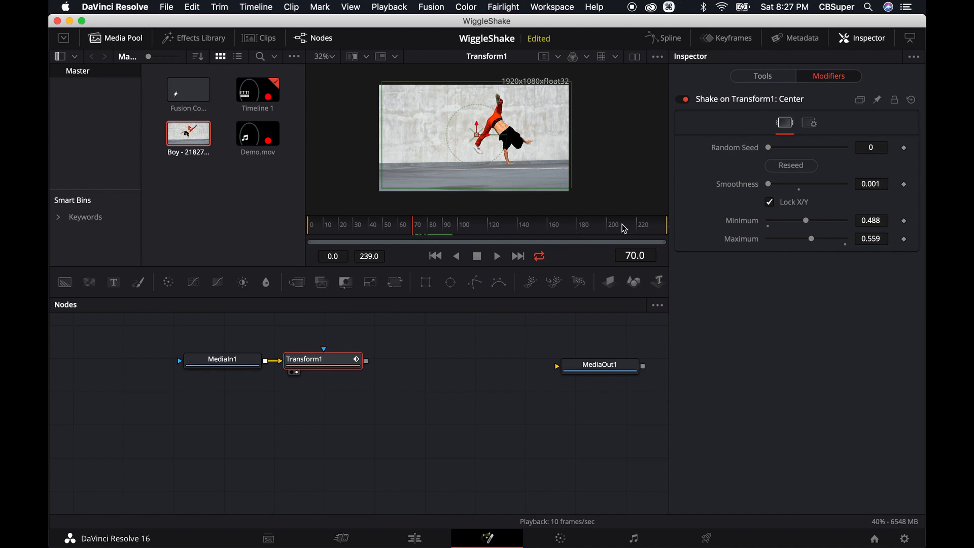
pyautogui.moveTo(810, 239)
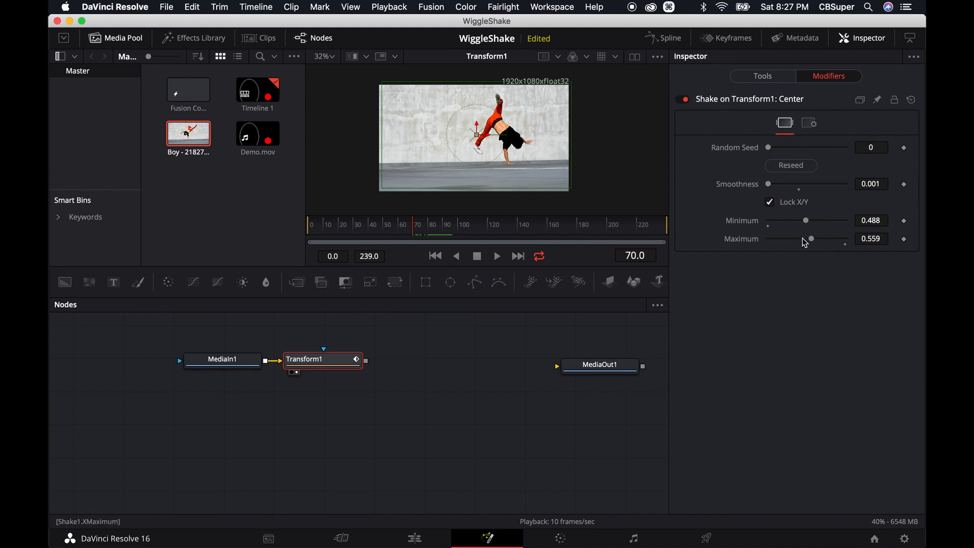
pyautogui.moveTo(510, 242)
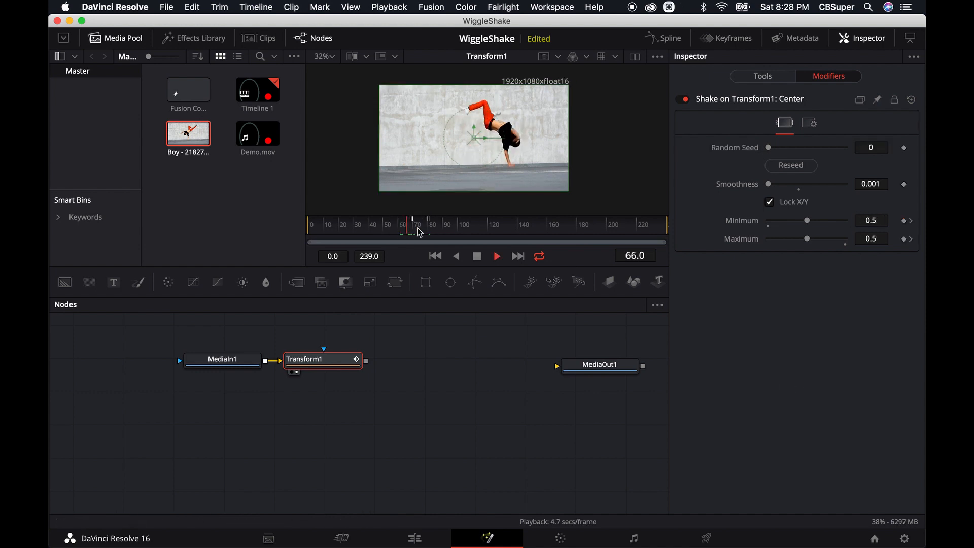
pyautogui.click(462, 224)
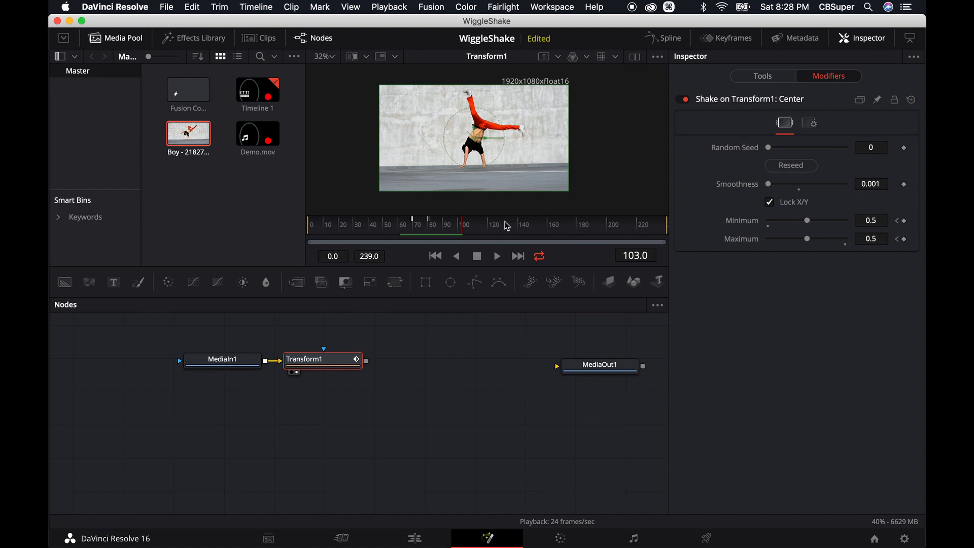
pyautogui.moveTo(574, 226)
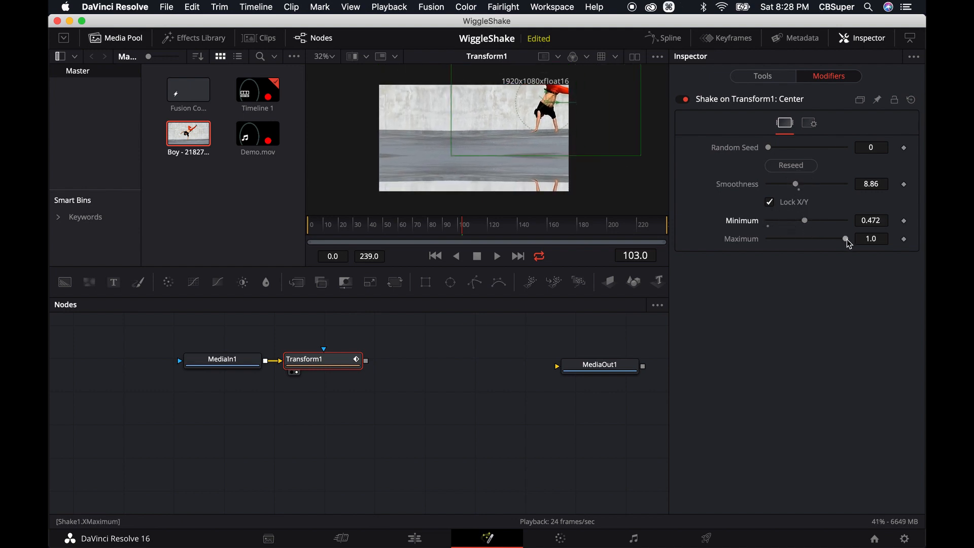
pyautogui.click(496, 255)
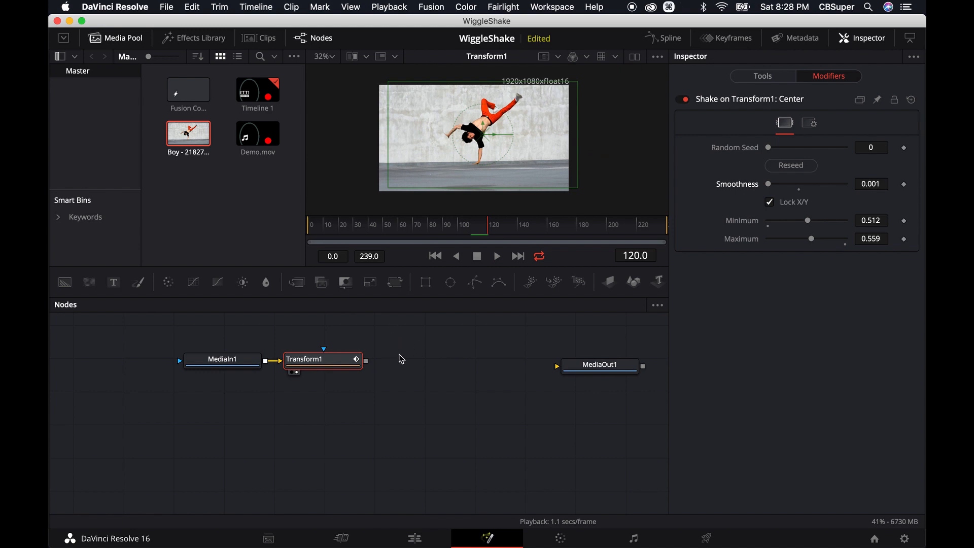
pyautogui.moveTo(663, 136)
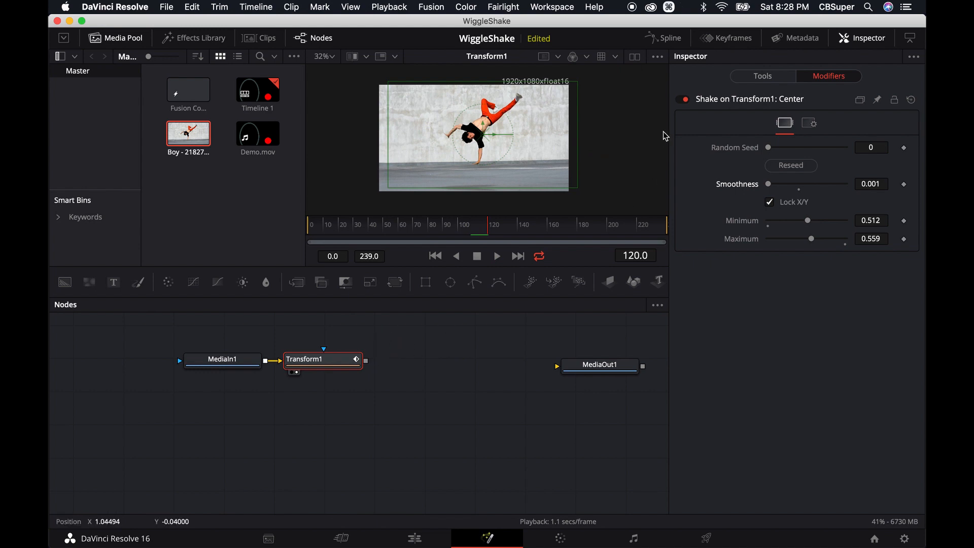
pyautogui.moveTo(377, 346)
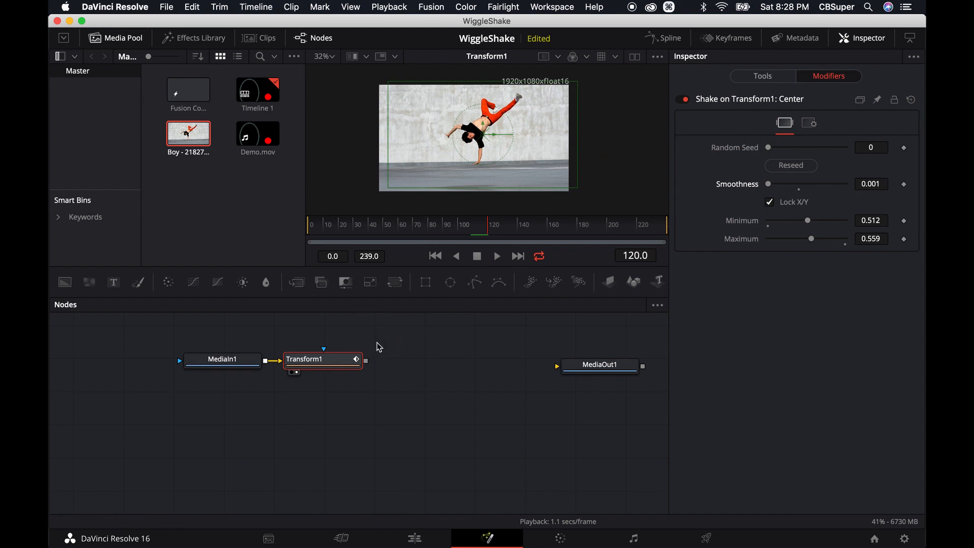
# Step: Show the Keyframes timeline fitted to MediaIn1 and Transform1, undoing an accidental trim
pyautogui.click(731, 37)
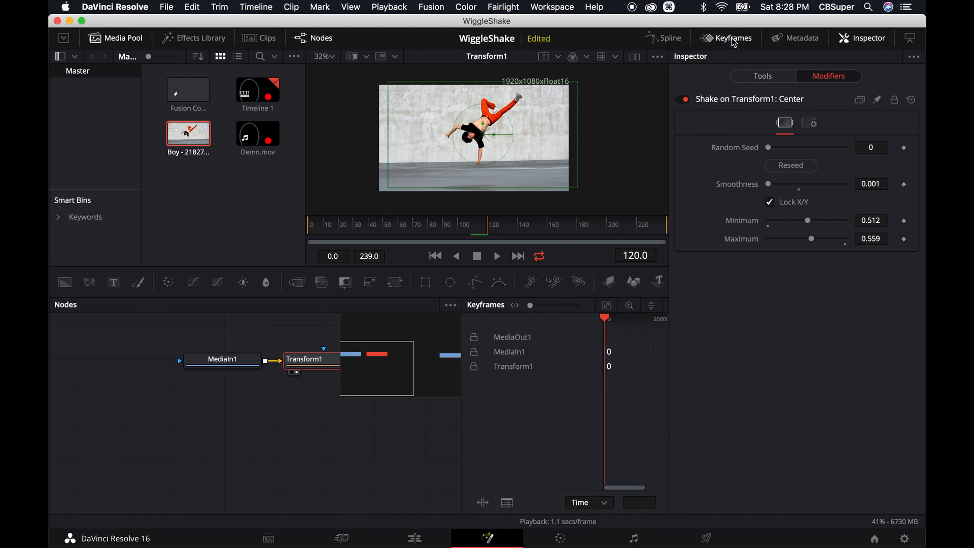
pyautogui.click(862, 37)
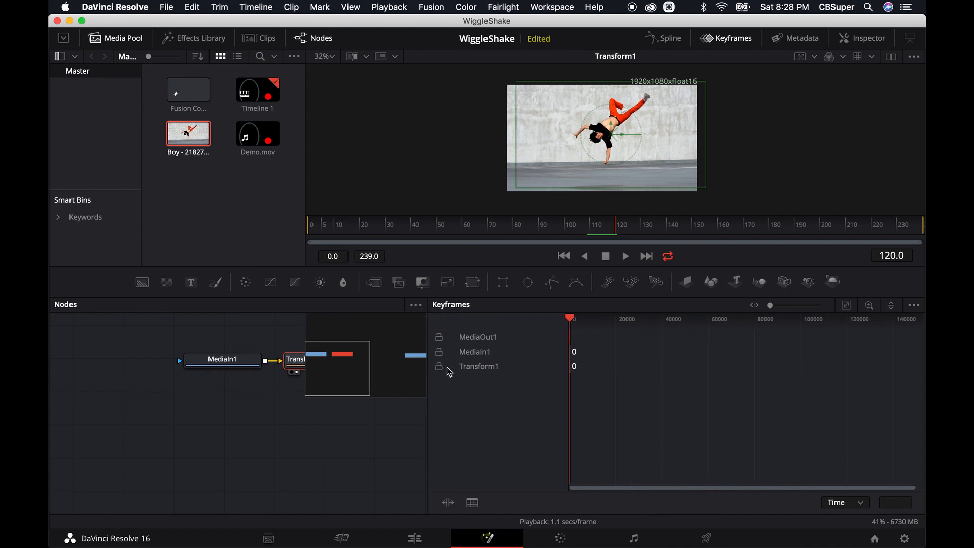
pyautogui.click(846, 304)
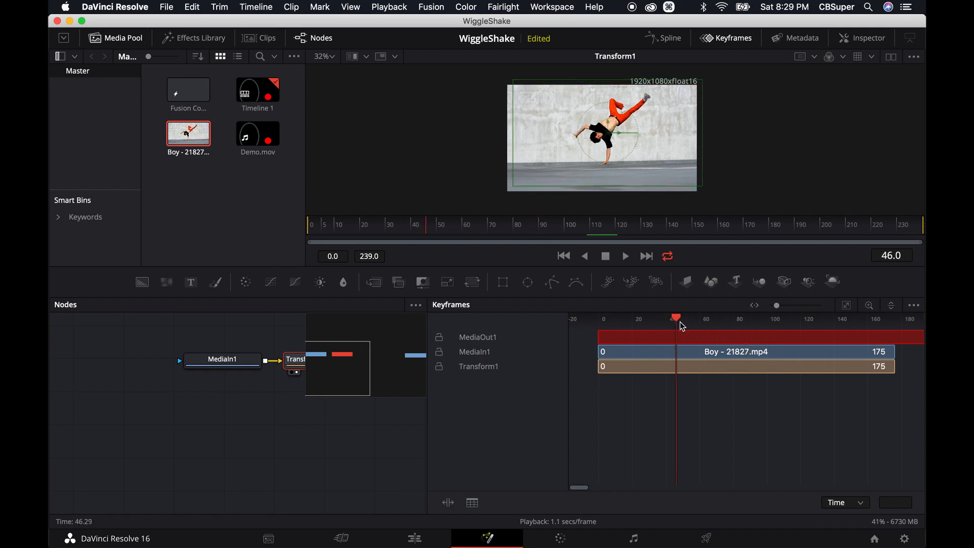
pyautogui.click(625, 256)
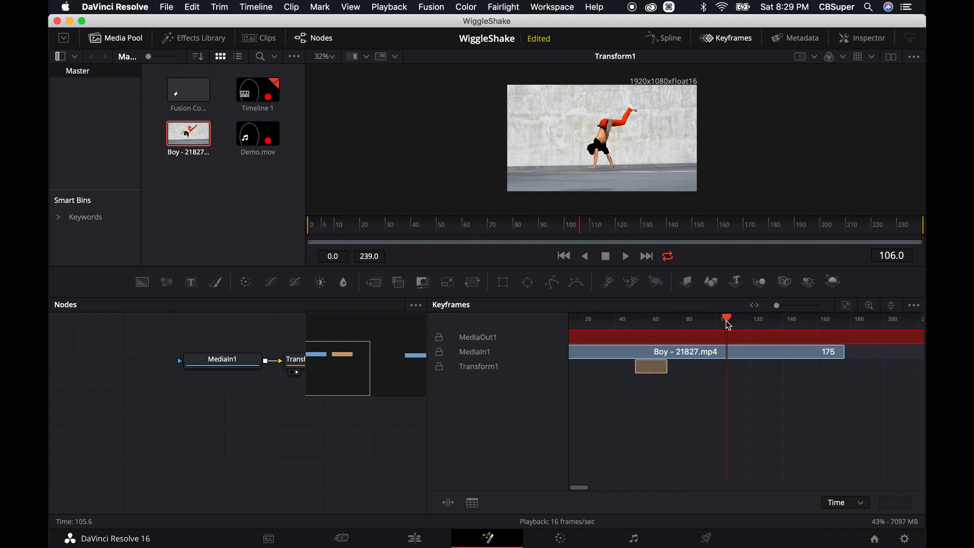
pyautogui.moveTo(725, 315)
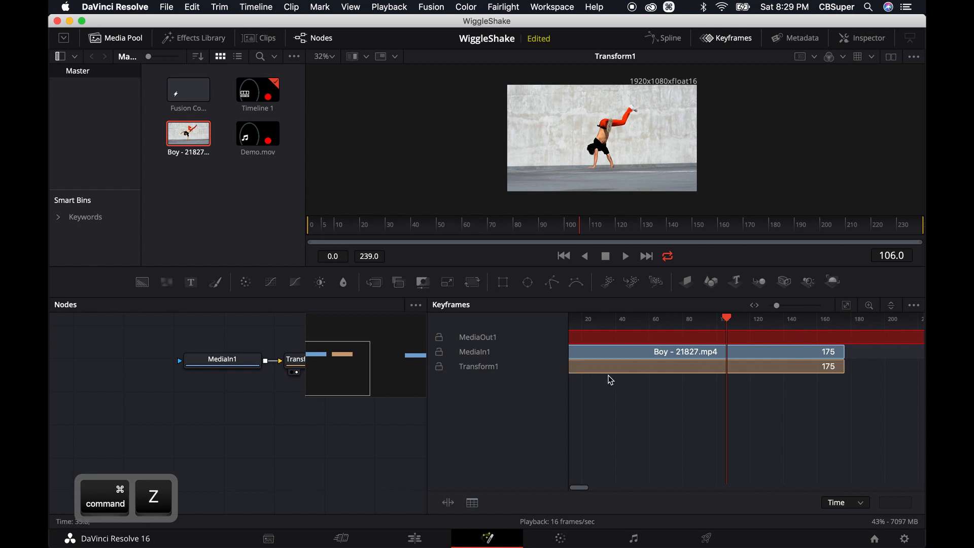
pyautogui.click(724, 38)
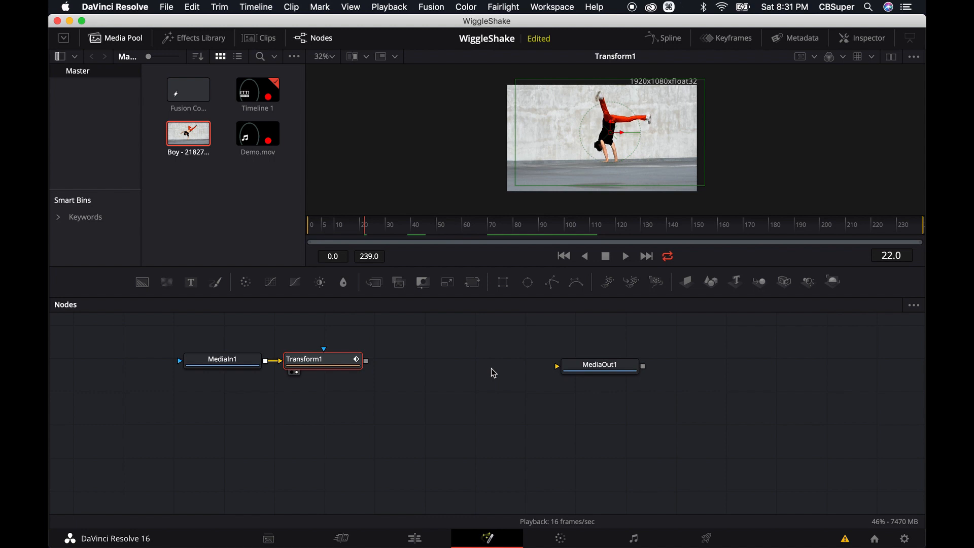
pyautogui.moveTo(494, 342)
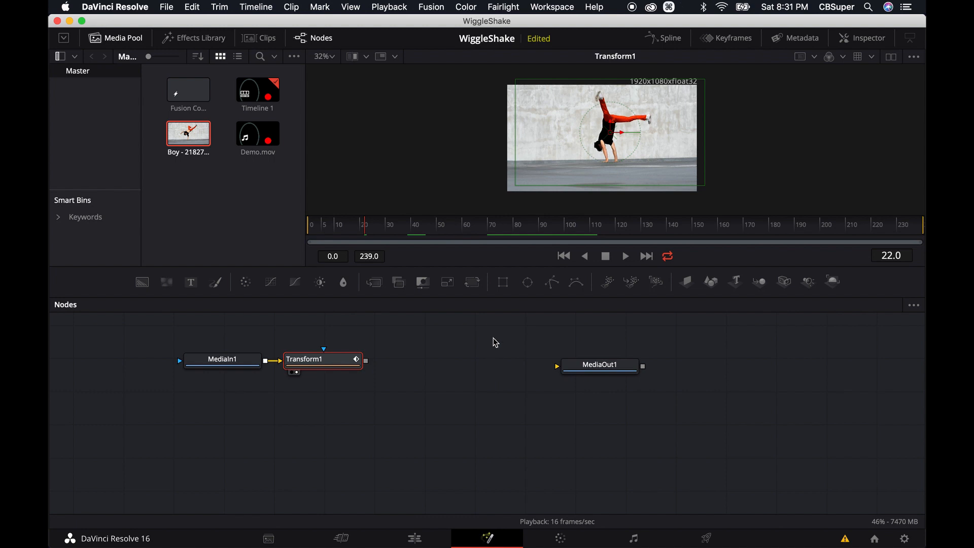
# Step: Add Background1 merged with Transform1 through a new Merge1 node
pyautogui.click(598, 365)
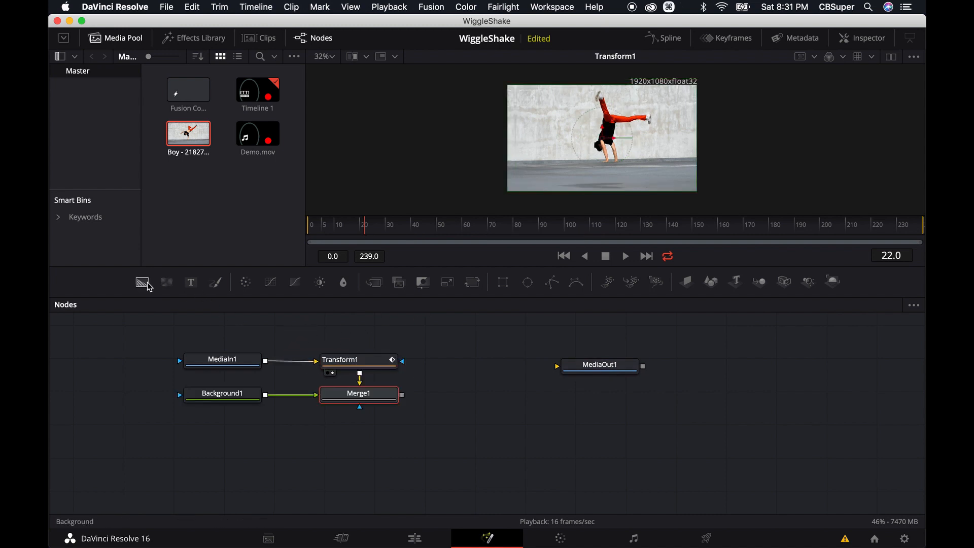
# Step: Add a Rectangle1 mask with adjusted Width, Height and Corner Radius around the boy
pyautogui.click(223, 393)
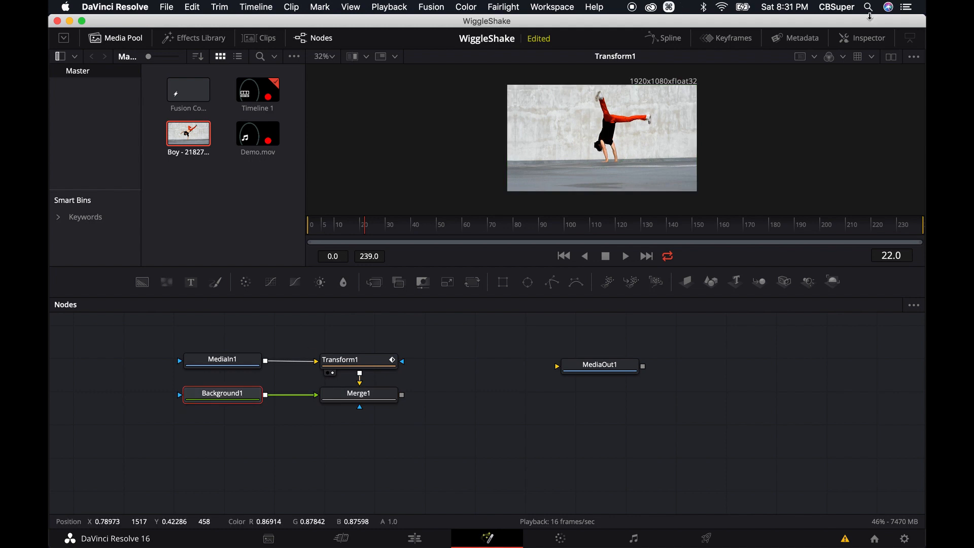
pyautogui.click(222, 393)
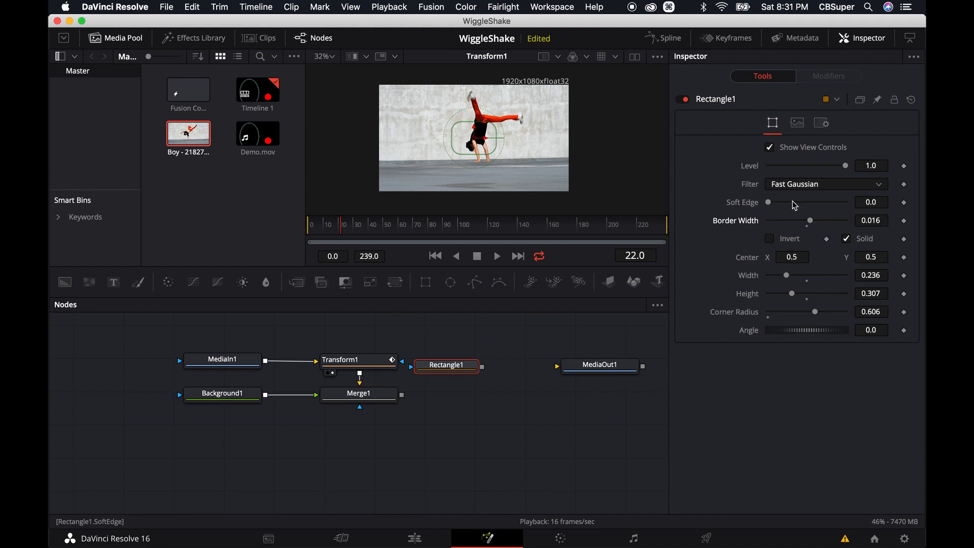
pyautogui.click(445, 364)
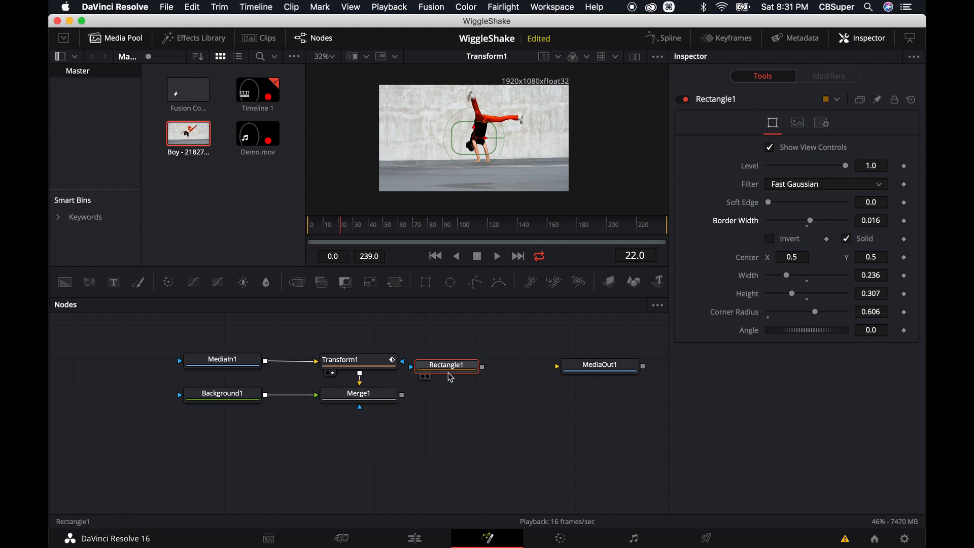
pyautogui.moveTo(447, 365)
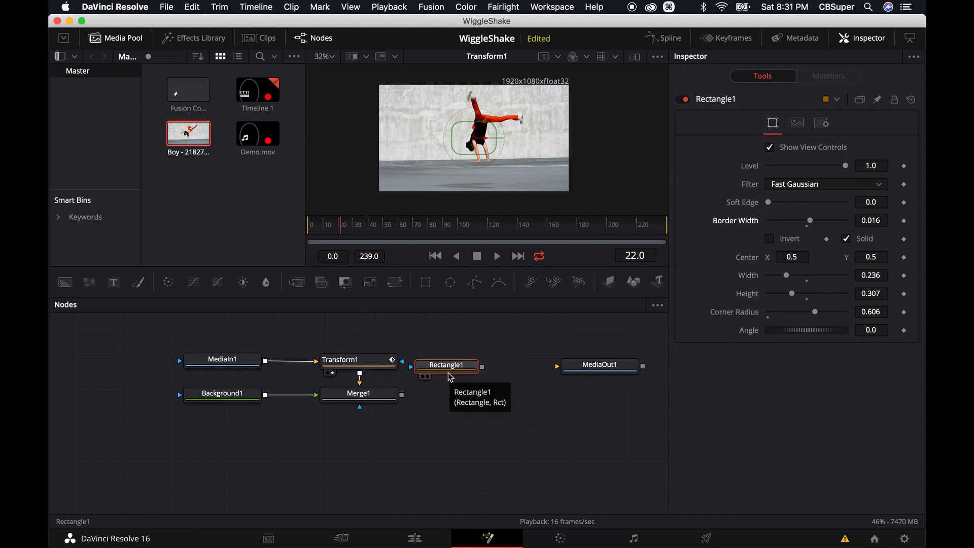